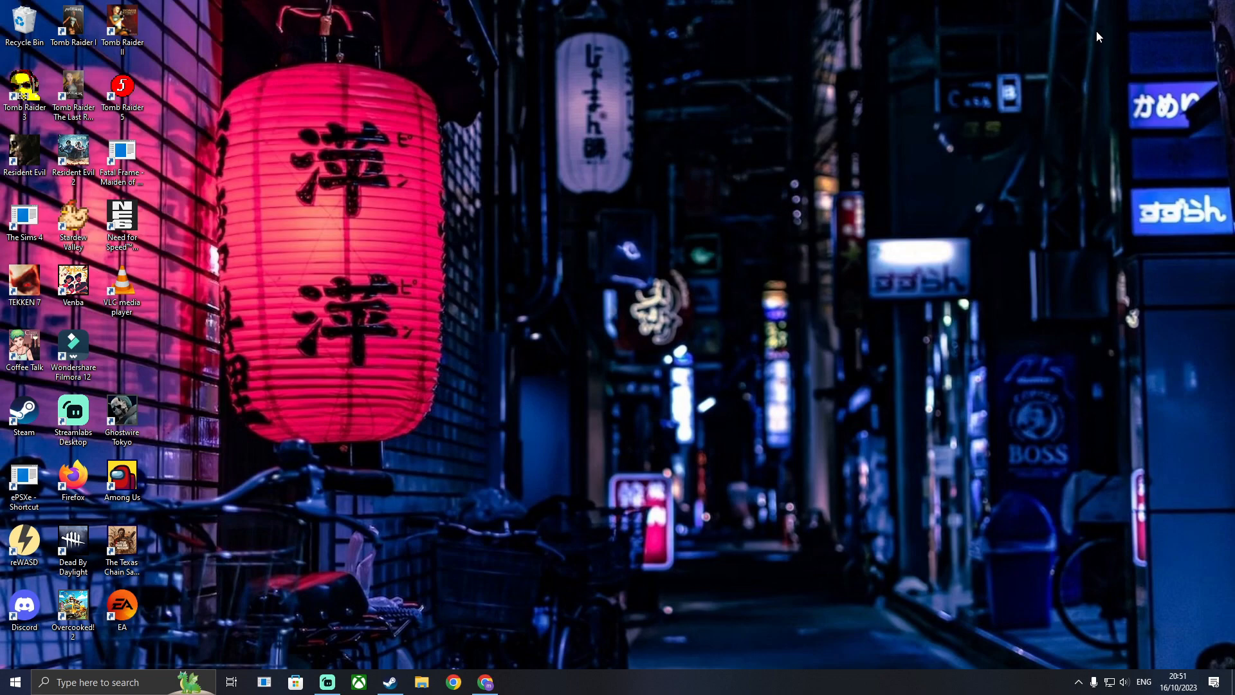
{"action": "mouse_move", "coordinate": [1098, 39]}
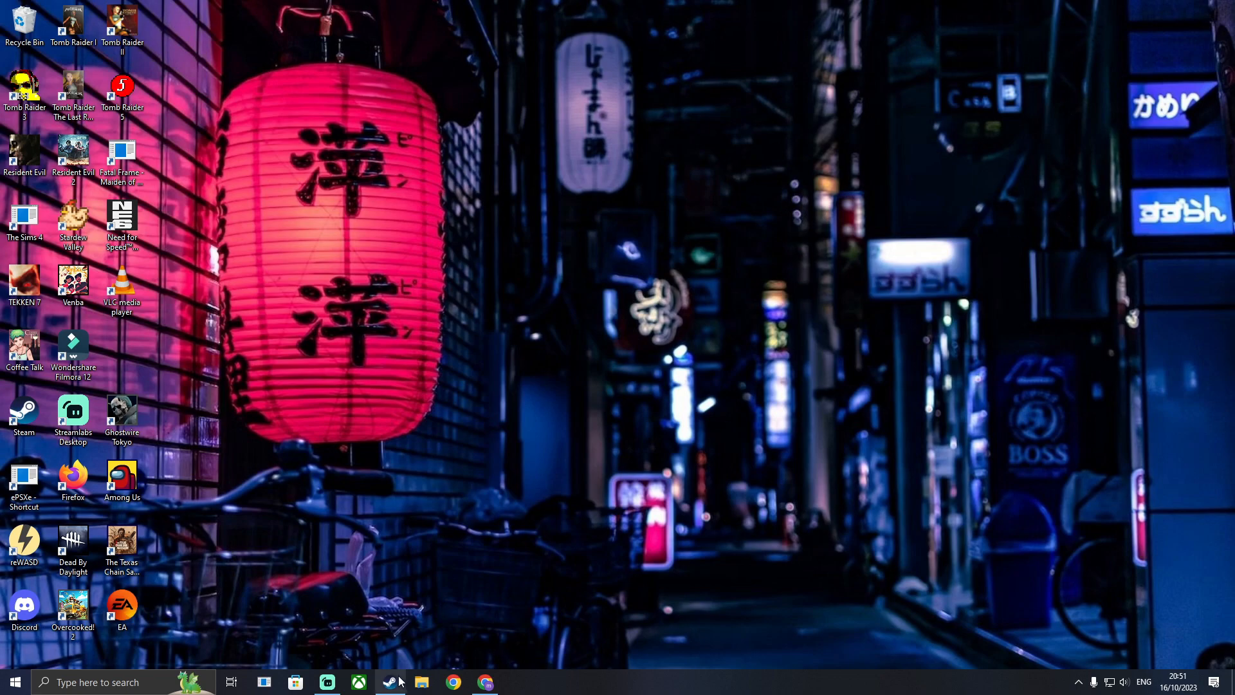
Install Tomb Raider III to Storage 2 (F:) and start its download
{"action": "left_click", "coordinate": [389, 681]}
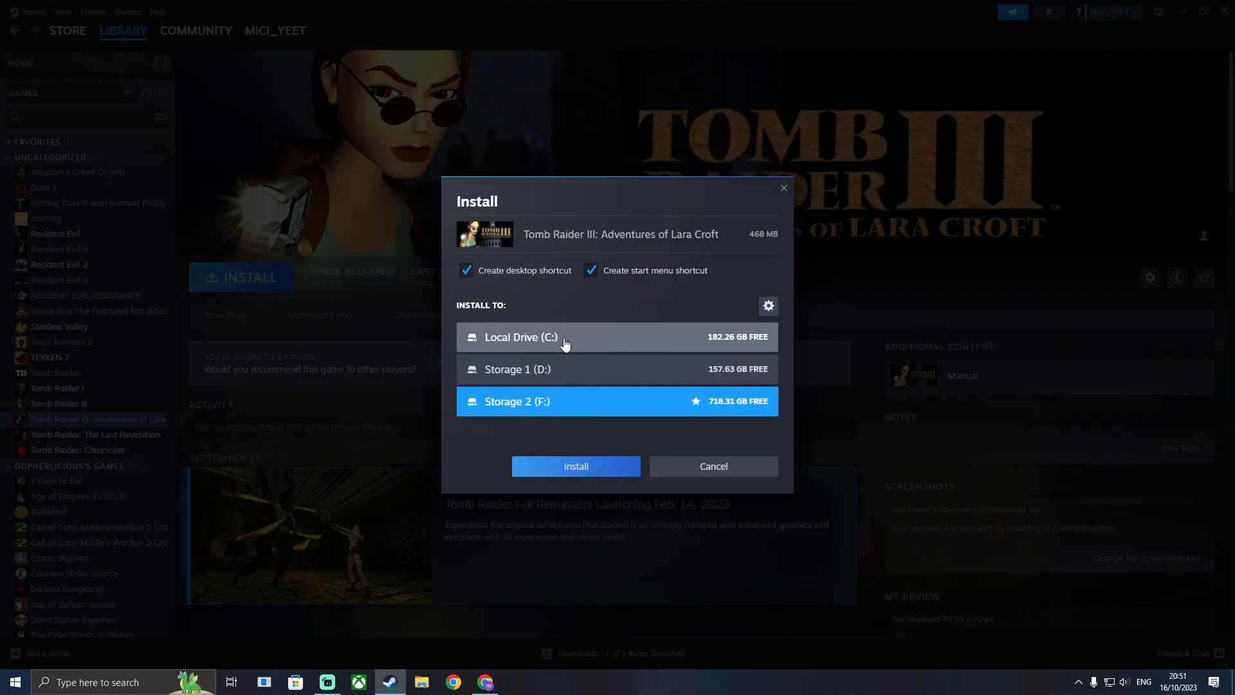
{"action": "left_click", "coordinate": [575, 465]}
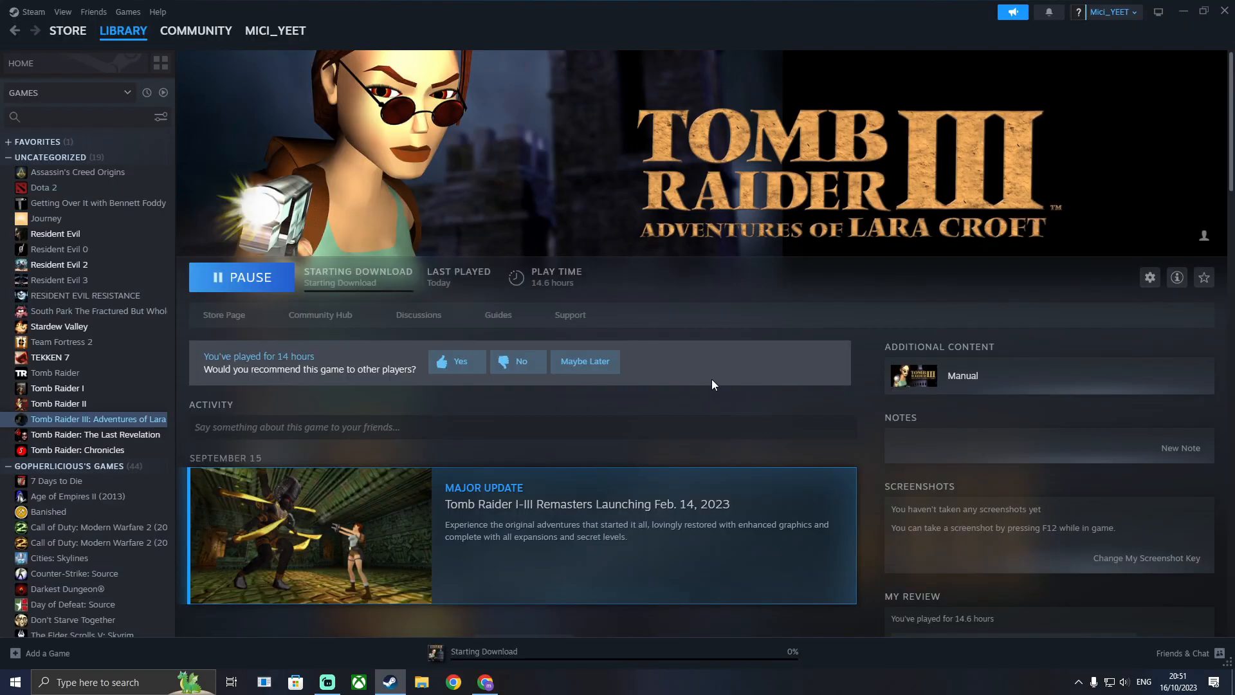
{"action": "mouse_move", "coordinate": [706, 381]}
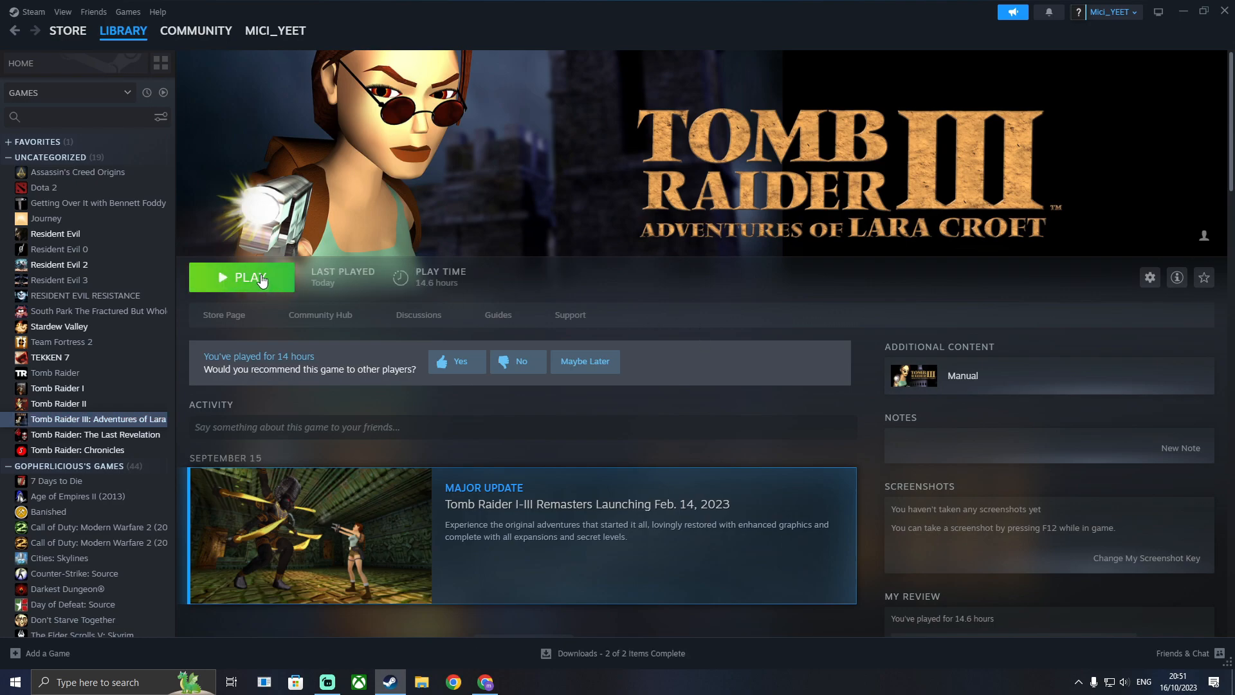
Launch the downloaded Tomb Raider III from its library page
{"action": "left_click", "coordinate": [242, 277]}
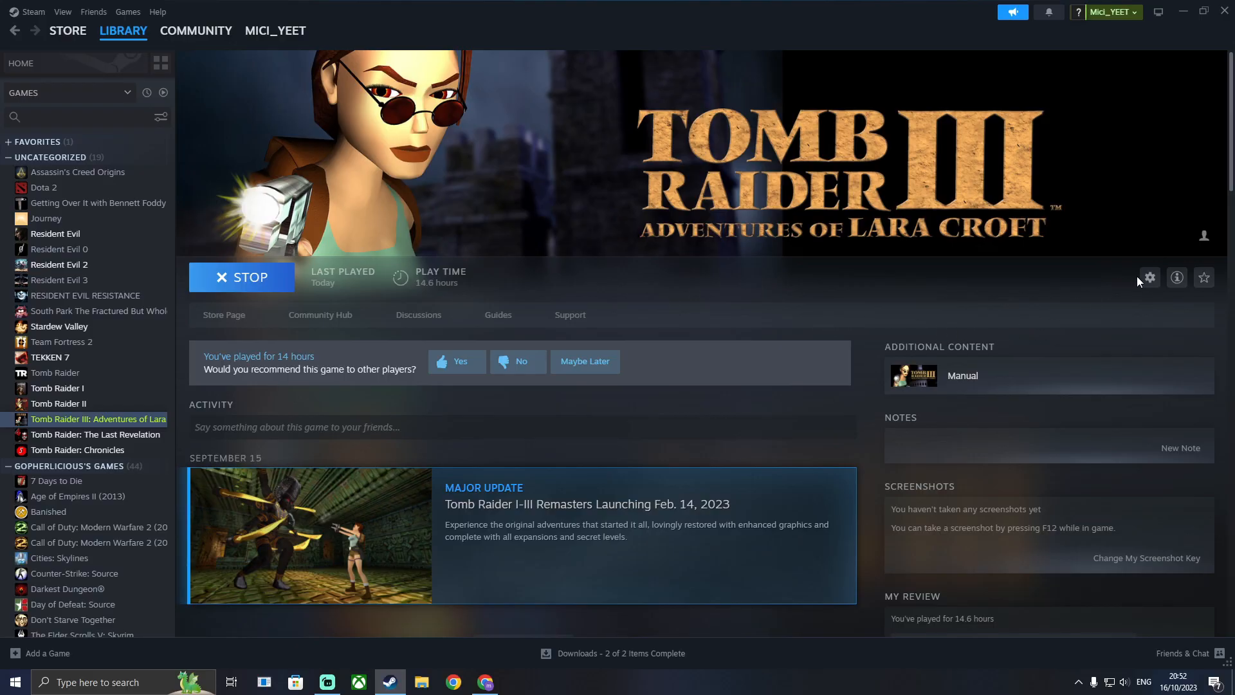
Set Tomb Raider III's Launch Options in Properties to 'Ask when starting game'
{"action": "left_click", "coordinate": [1148, 277]}
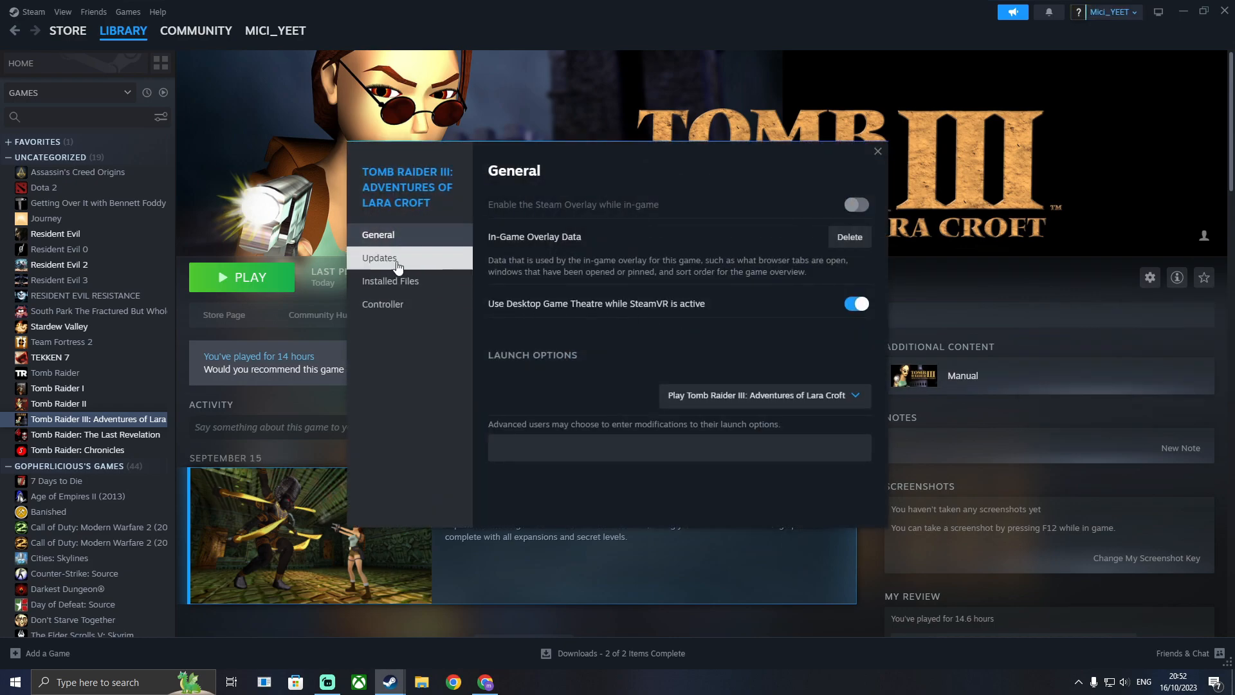
{"action": "left_click", "coordinate": [762, 394]}
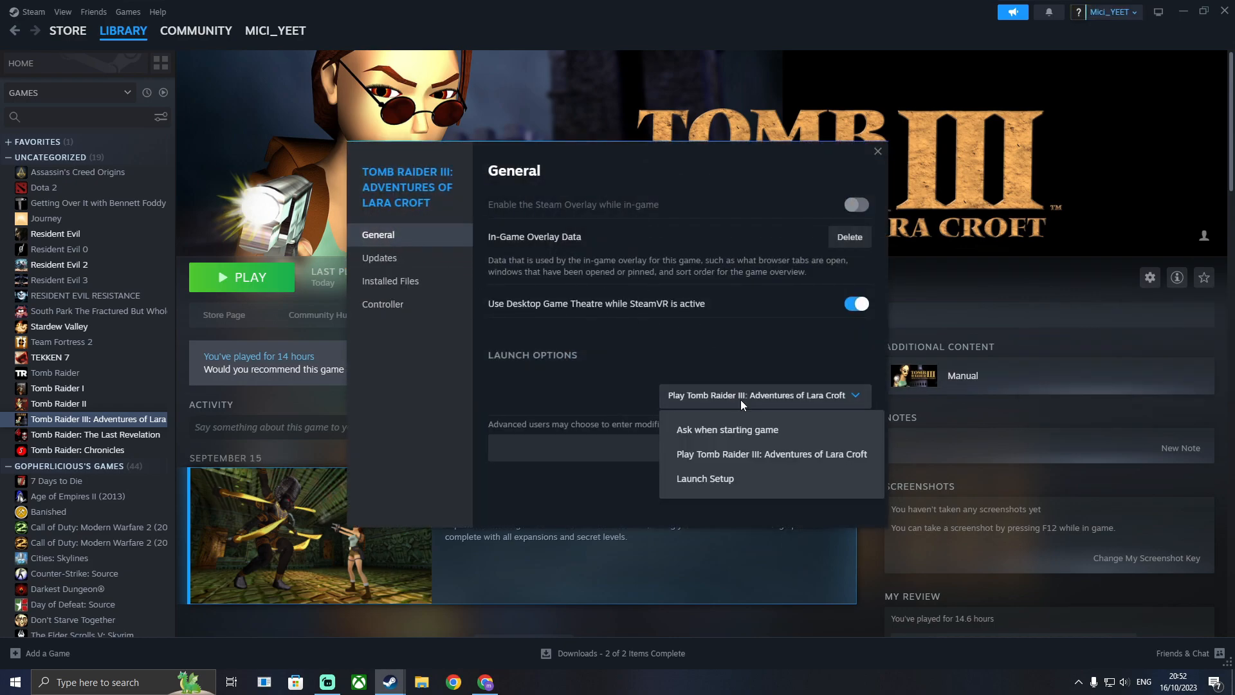
{"action": "mouse_move", "coordinate": [713, 453]}
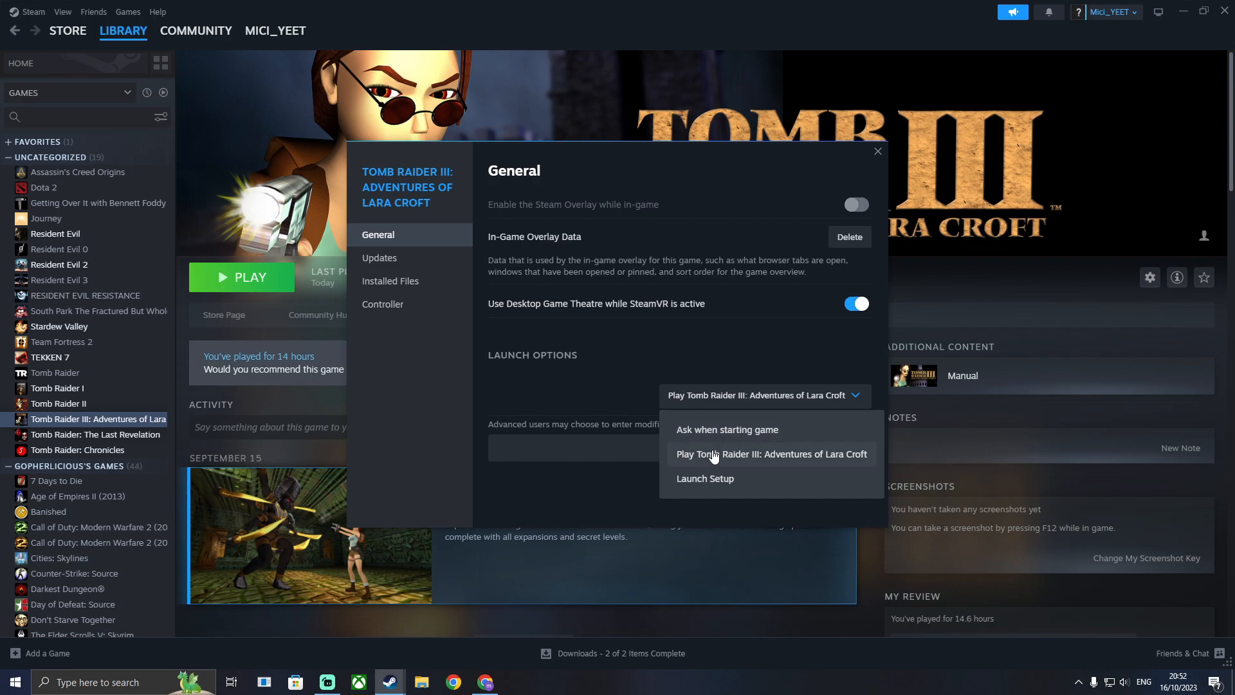
{"action": "left_click", "coordinate": [704, 478]}
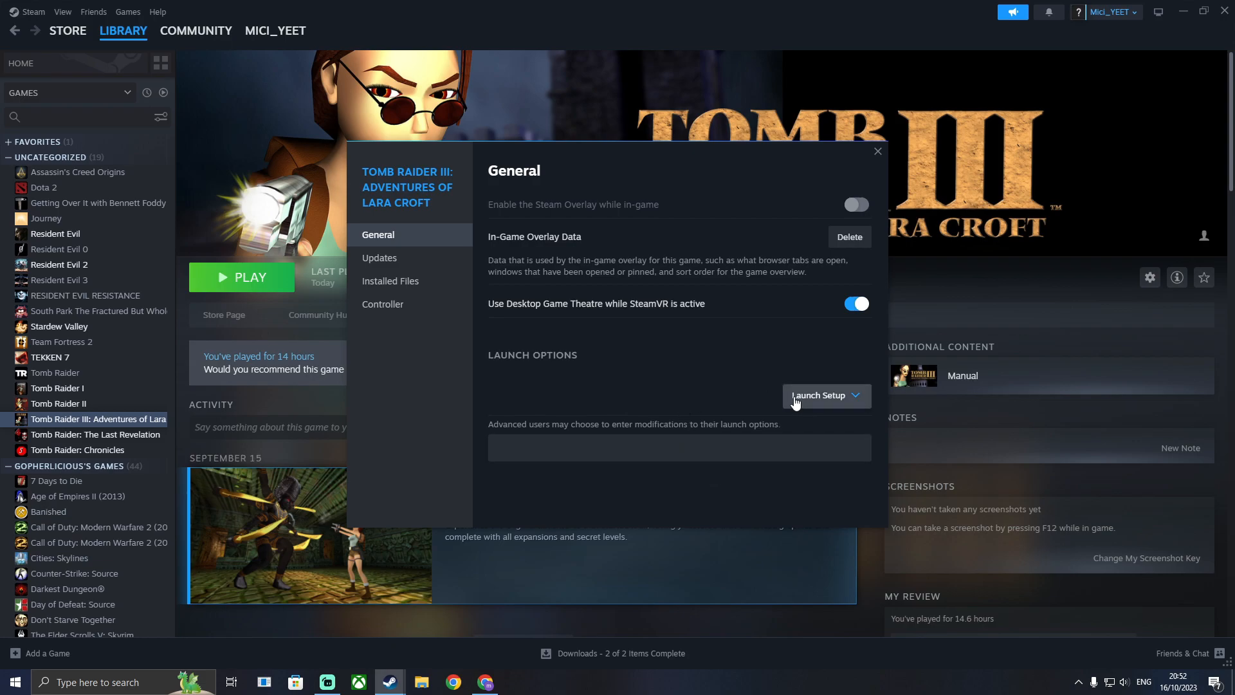
{"action": "left_click", "coordinate": [825, 394]}
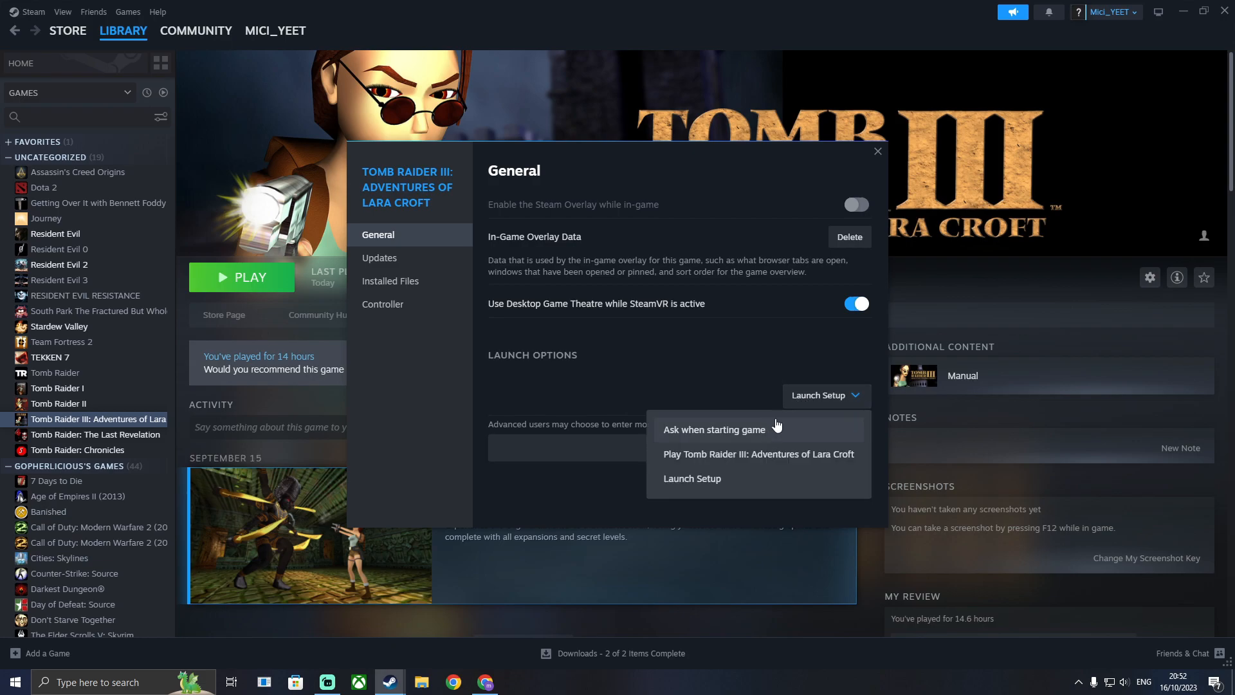
{"action": "left_click", "coordinate": [713, 429]}
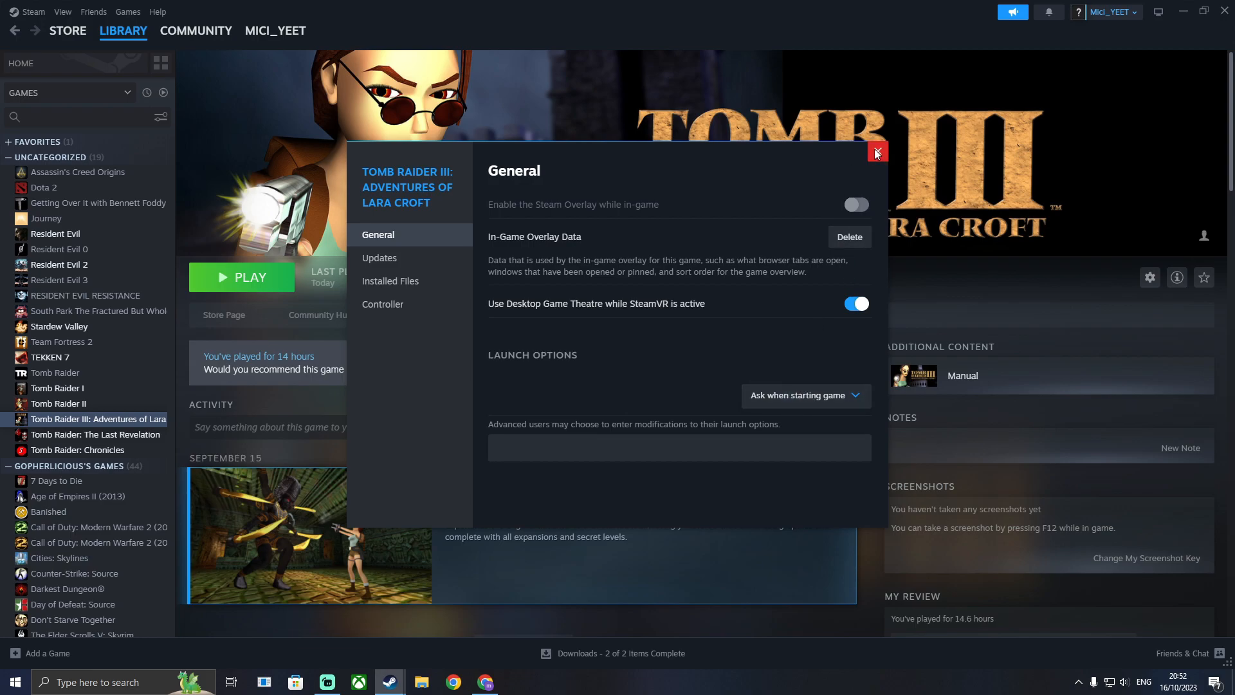
Close Properties and play Tomb Raider III using the Launch Setup option
{"action": "left_click", "coordinate": [877, 152]}
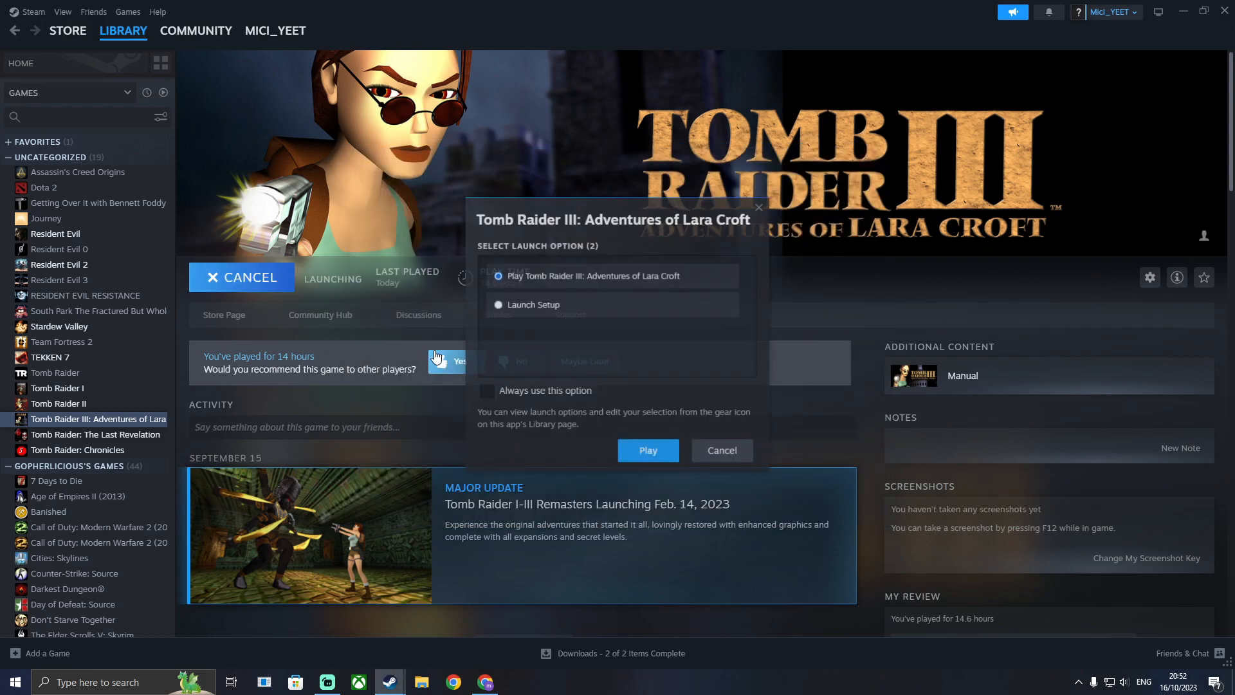
{"action": "left_click", "coordinate": [498, 305]}
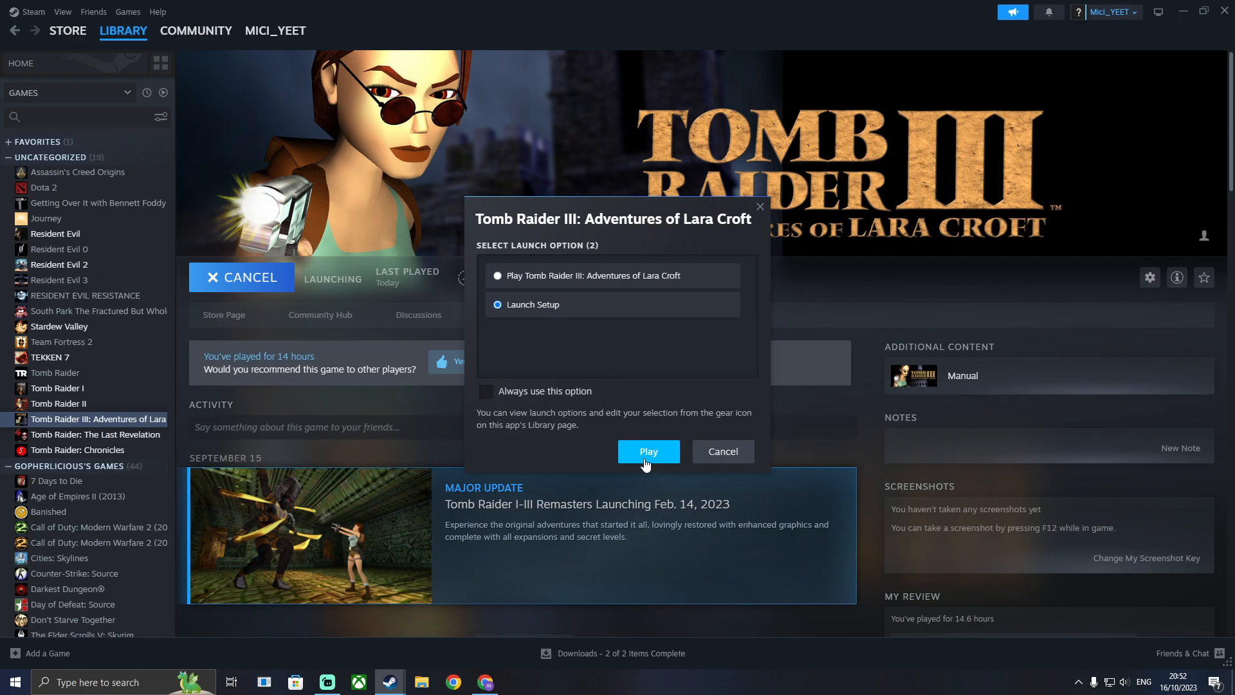
{"action": "left_click", "coordinate": [648, 451]}
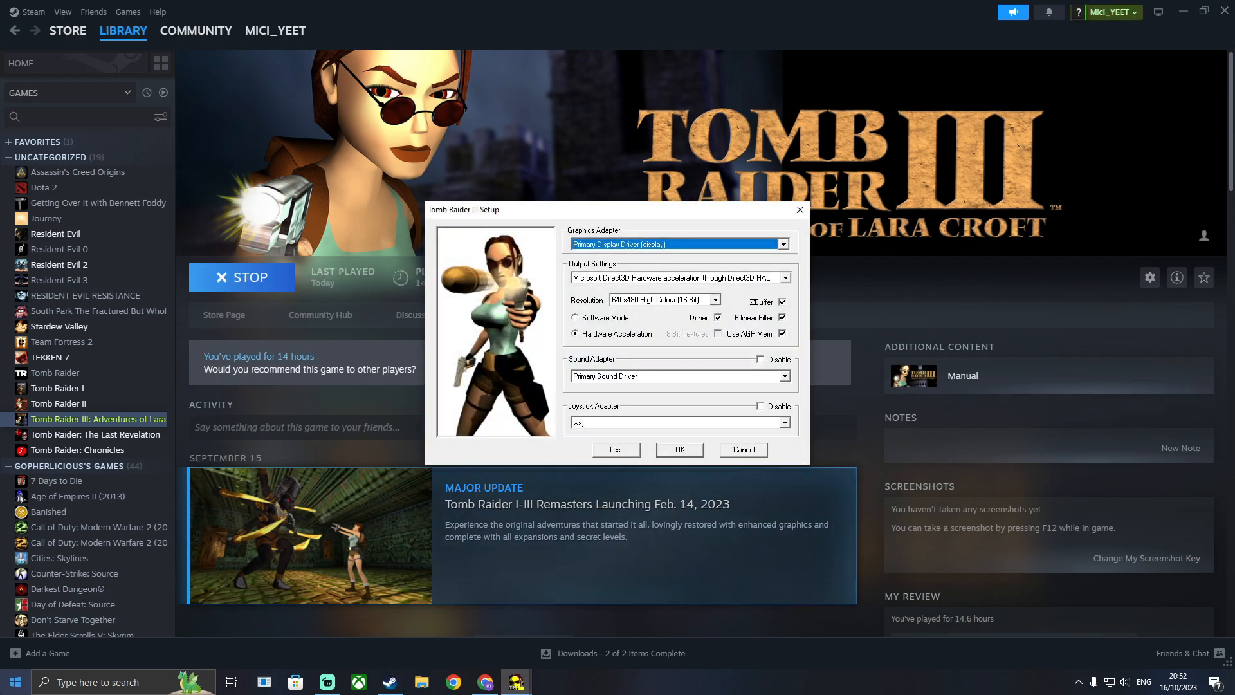
{"action": "left_click", "coordinate": [546, 681]}
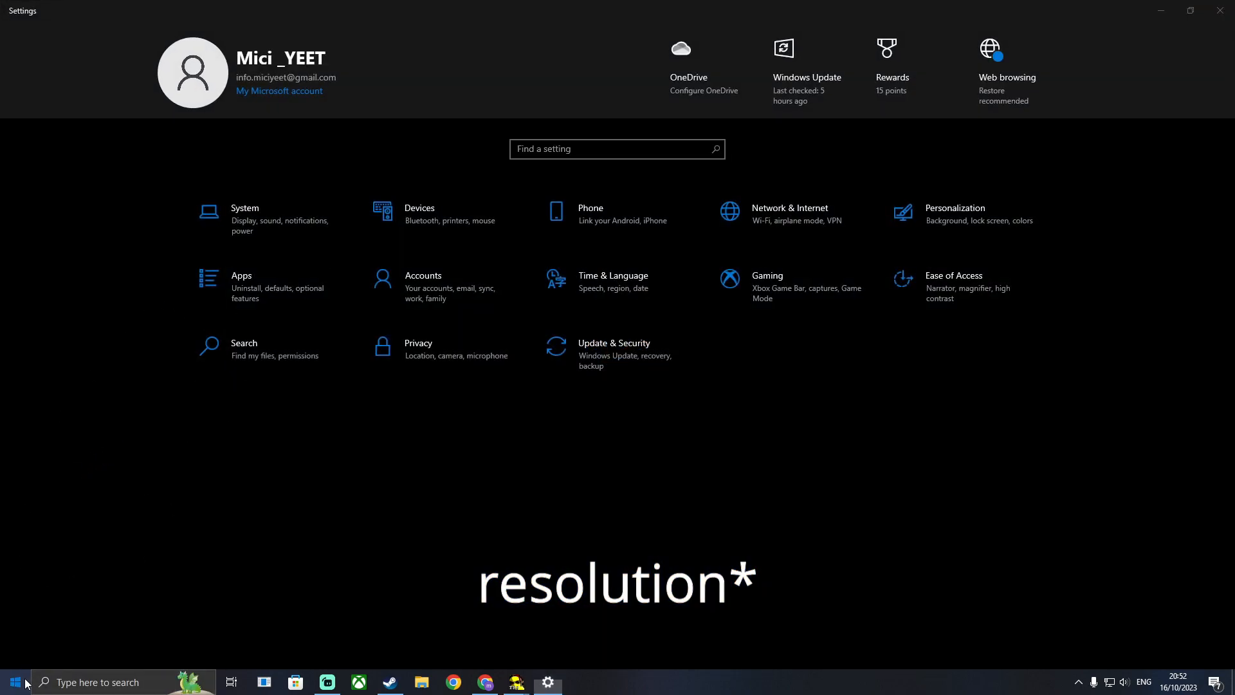
{"action": "left_click", "coordinate": [420, 213]}
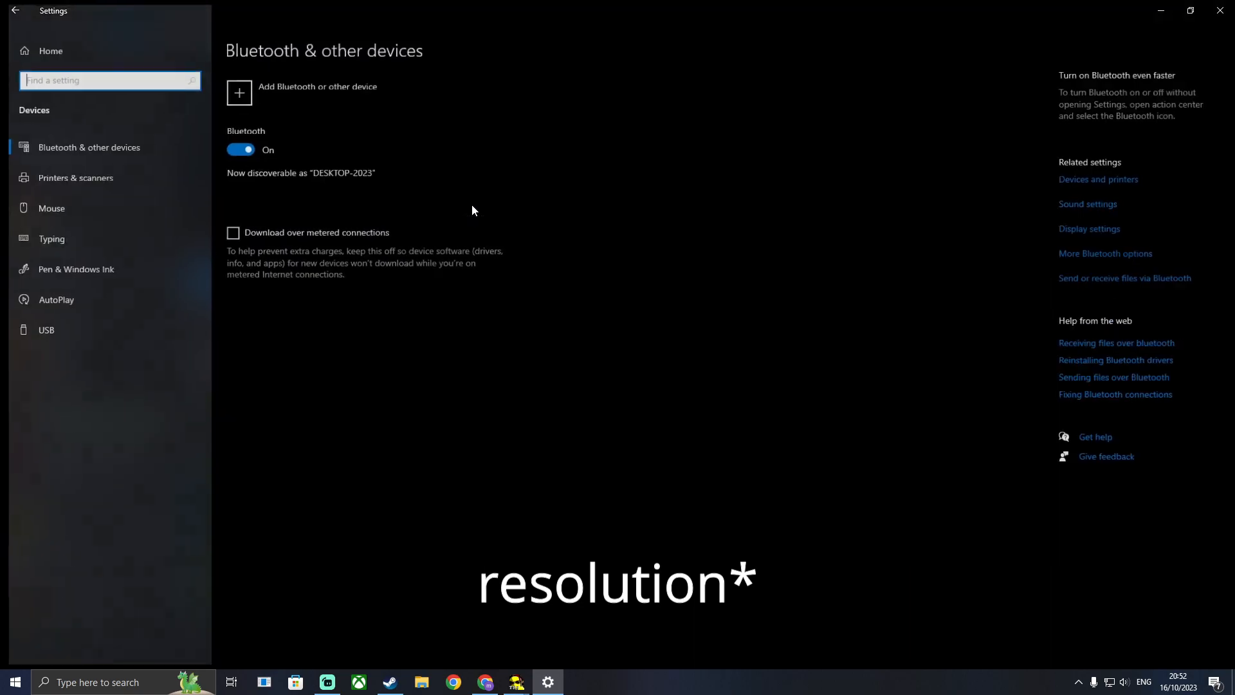
{"action": "left_click", "coordinate": [14, 10]}
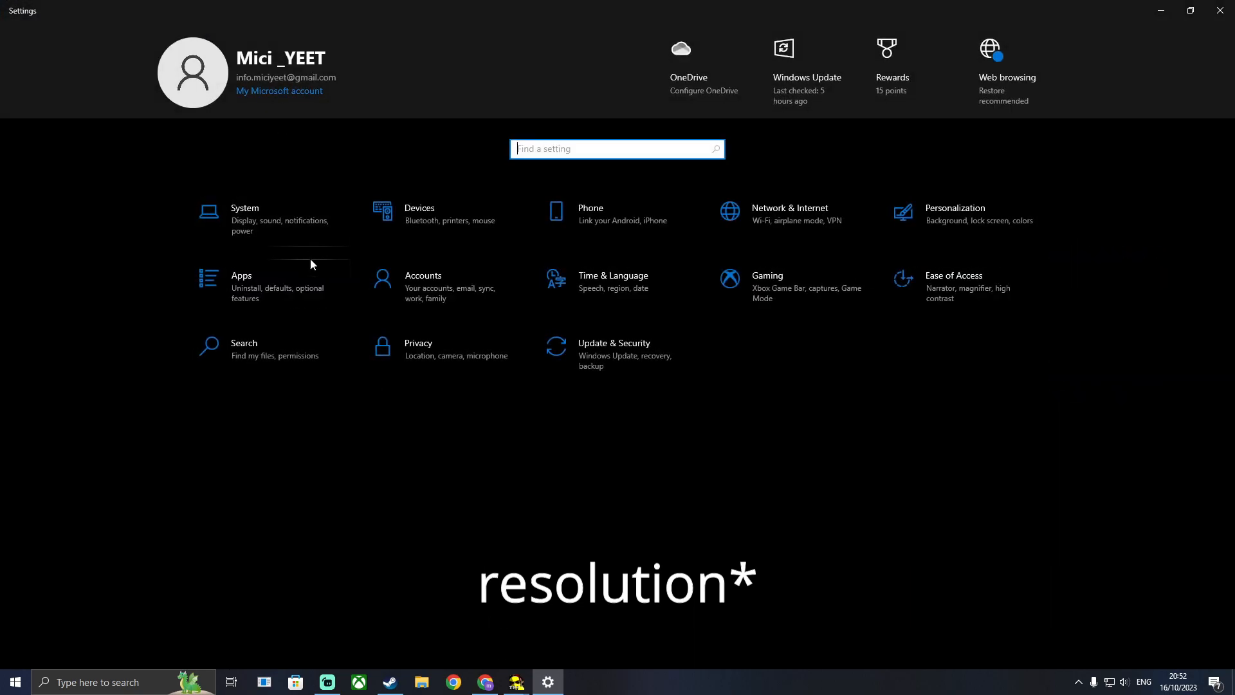
{"action": "left_click", "coordinate": [245, 213]}
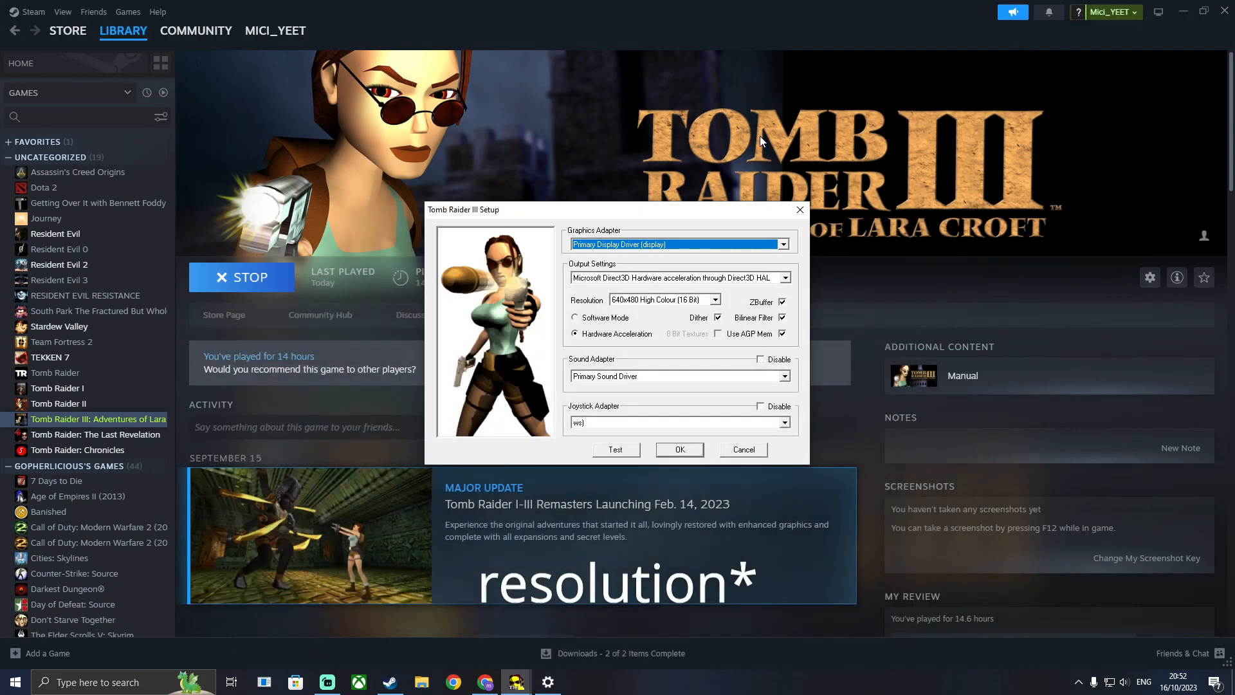
{"action": "mouse_move", "coordinate": [728, 313]}
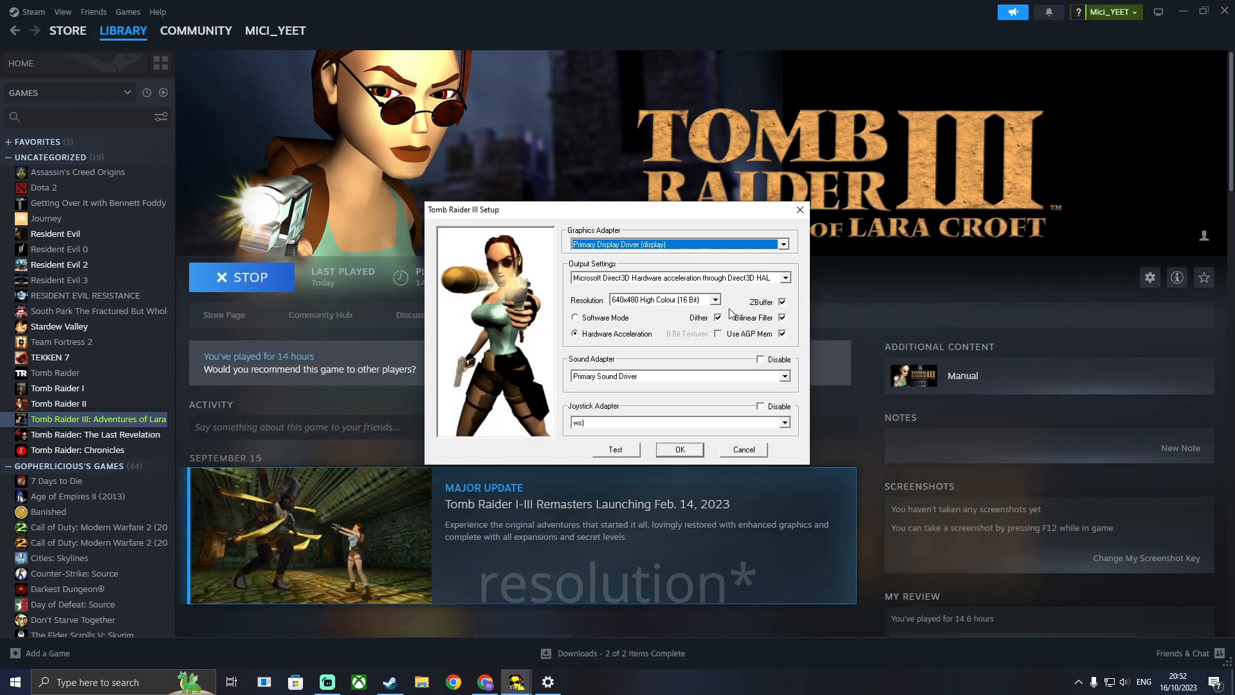
Choose 1920x1080 True Colour (32 Bit) in Setup's Resolution list and confirm with OK
{"action": "left_click", "coordinate": [713, 299]}
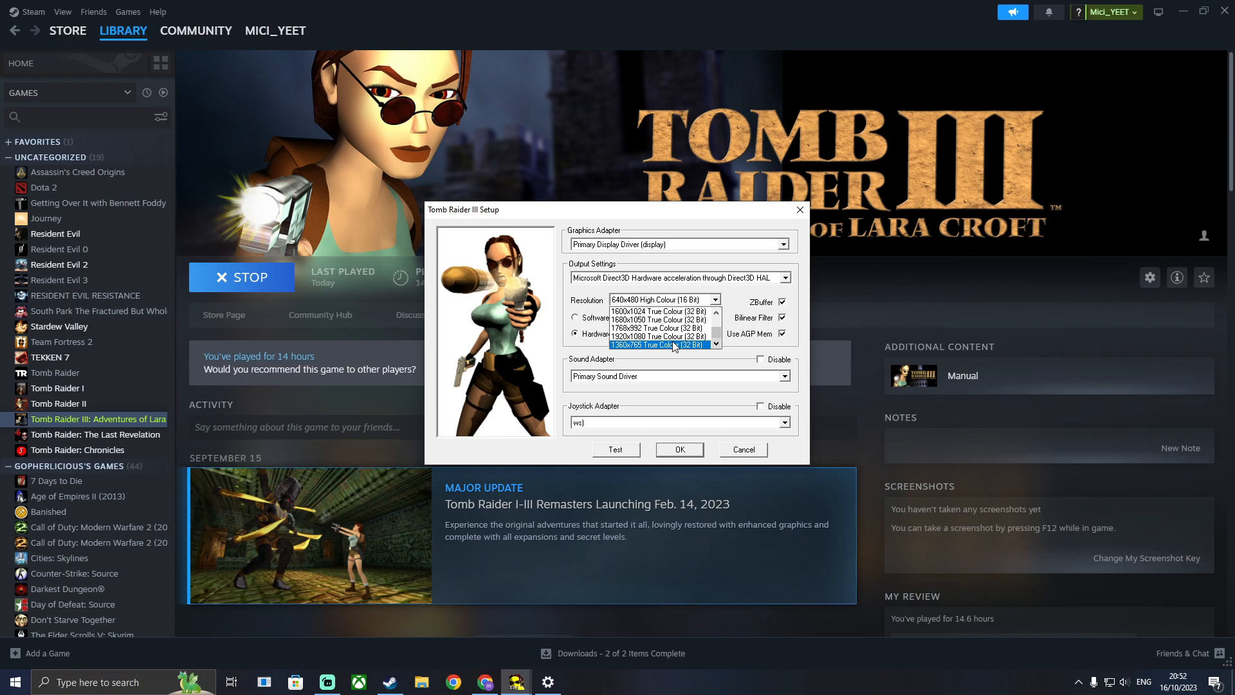
{"action": "left_click", "coordinate": [654, 336]}
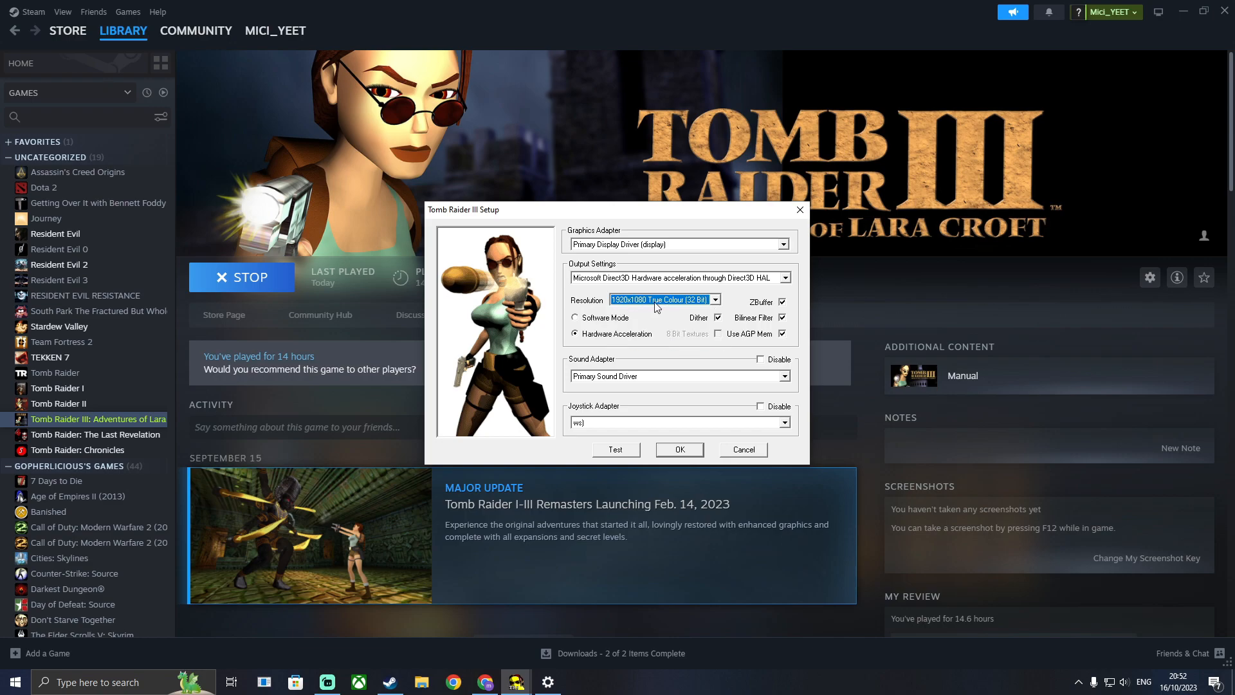
{"action": "left_click", "coordinate": [677, 449]}
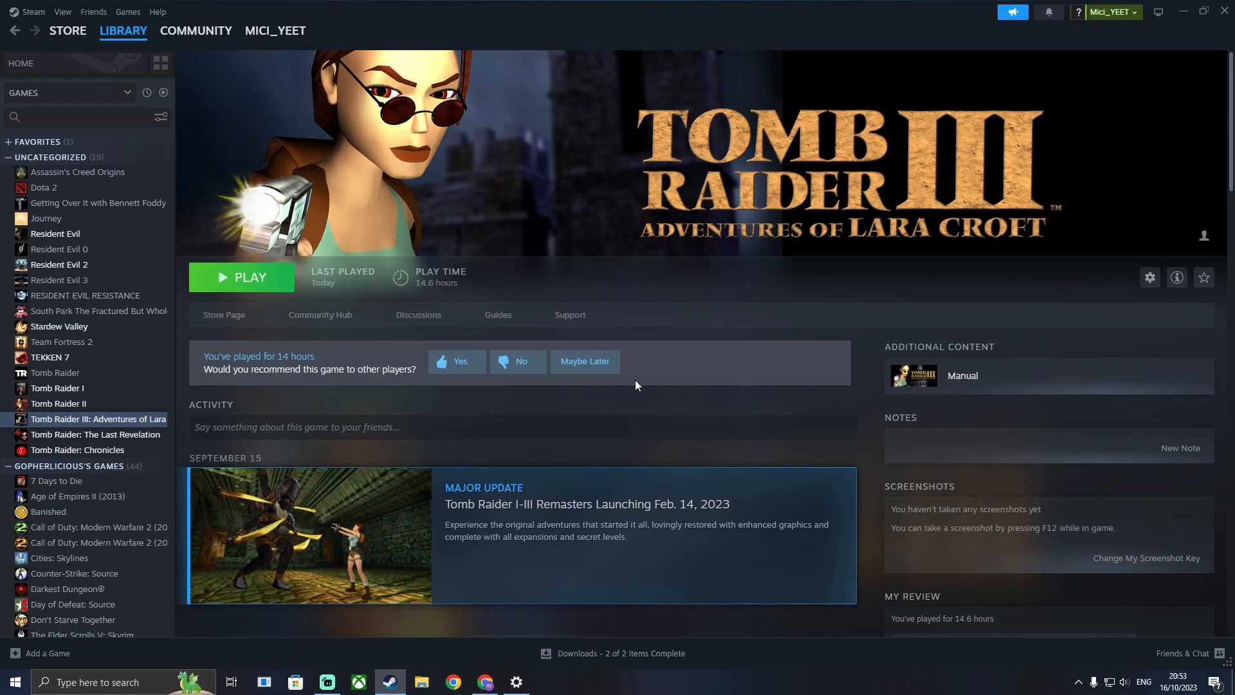
Open Chrome and search Google for 'tomb raider 2 borderless fix'
{"action": "left_click", "coordinate": [453, 681]}
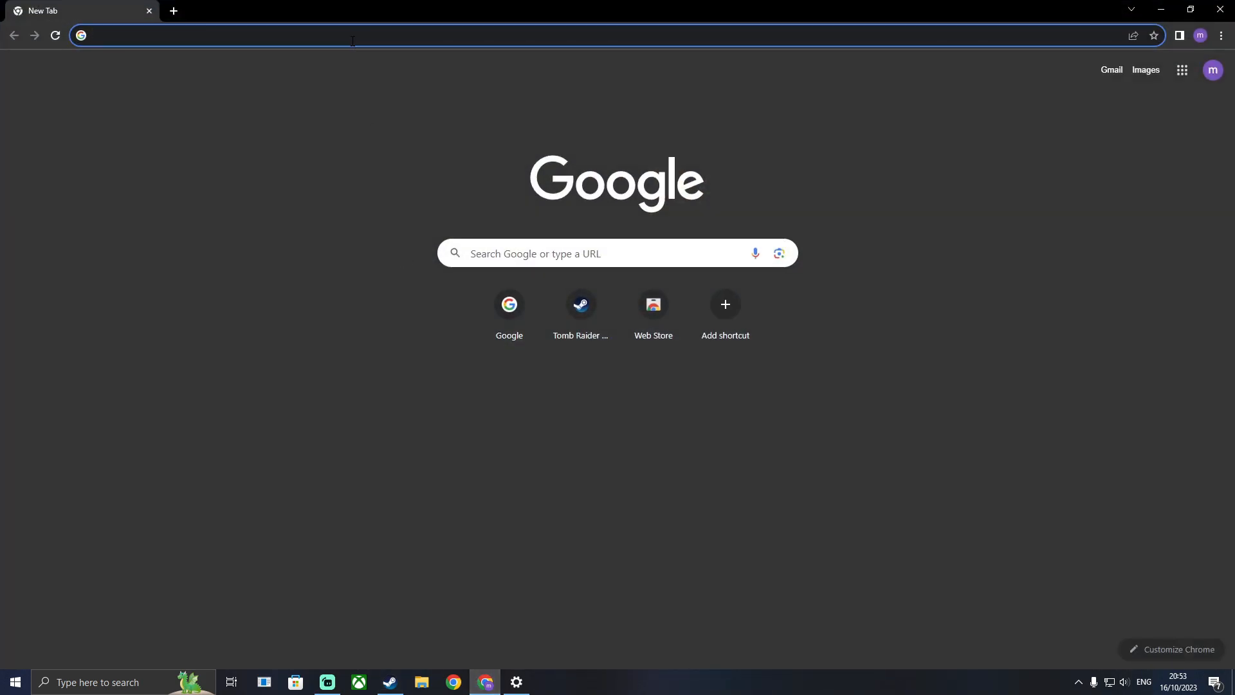
{"action": "type", "text": "tomb raider 2 borderless fix"}
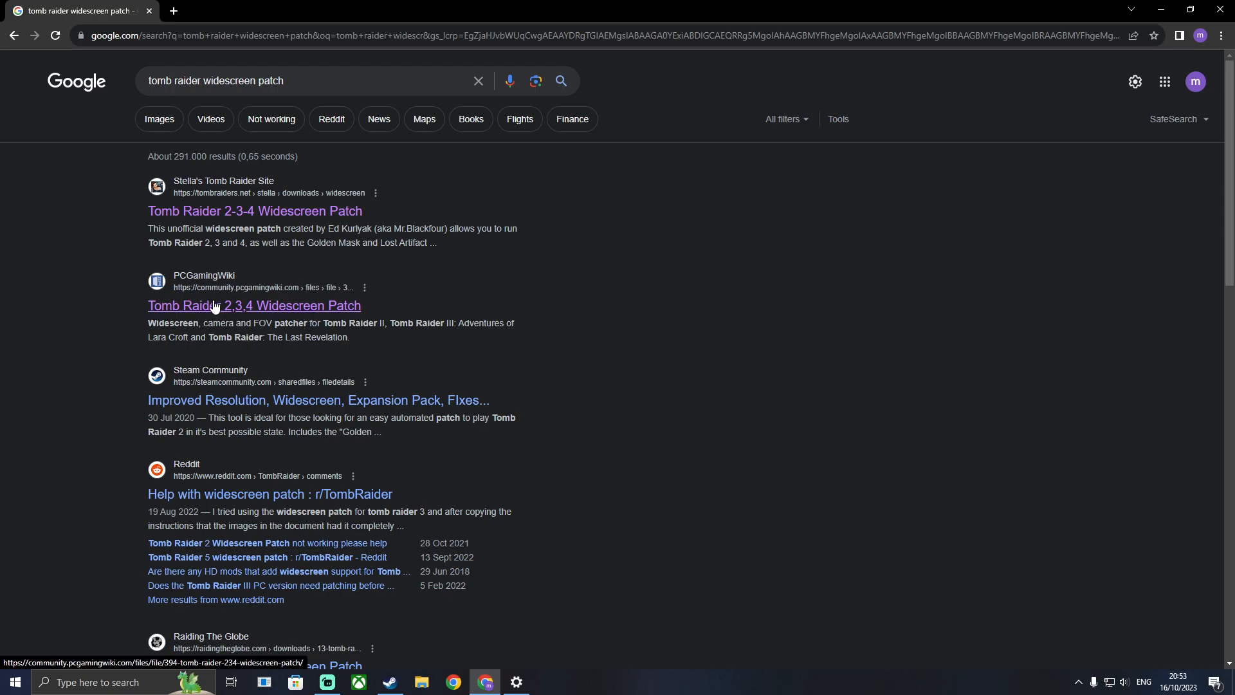
Download TombRaider234_Patch.zip from PCGamingWiki after agreeing to the download terms
{"action": "left_click", "coordinate": [254, 305]}
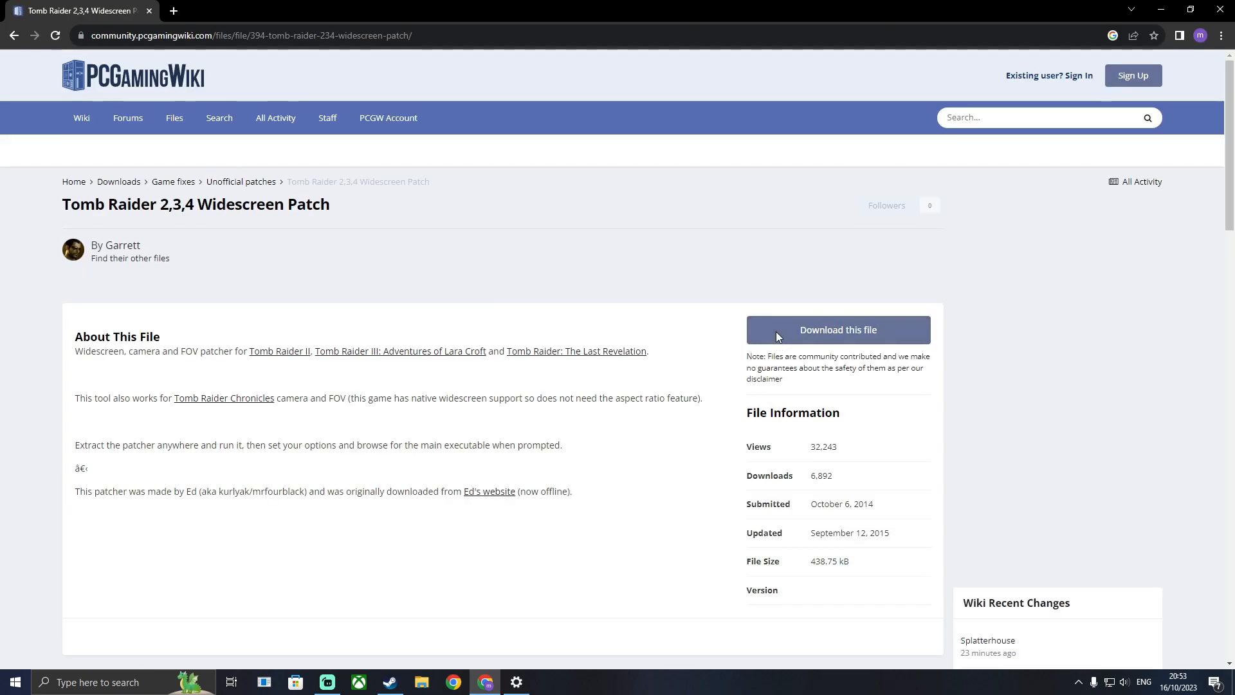
{"action": "left_click", "coordinate": [837, 330]}
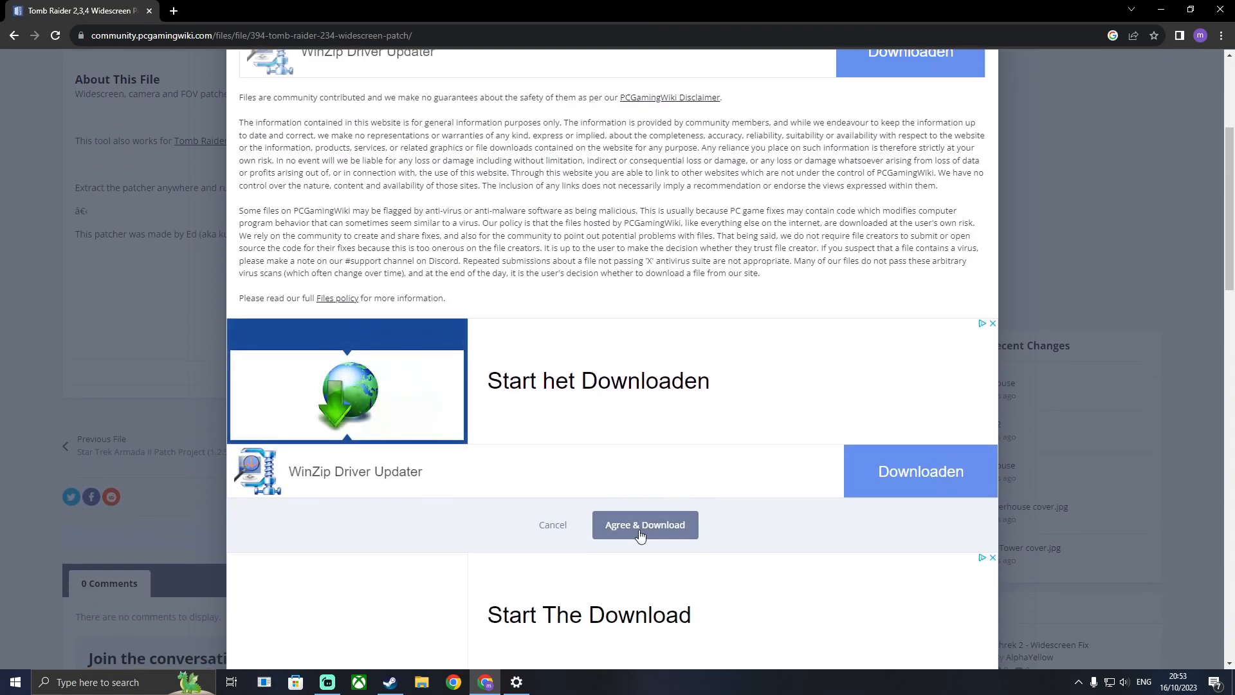
{"action": "left_click", "coordinate": [645, 525]}
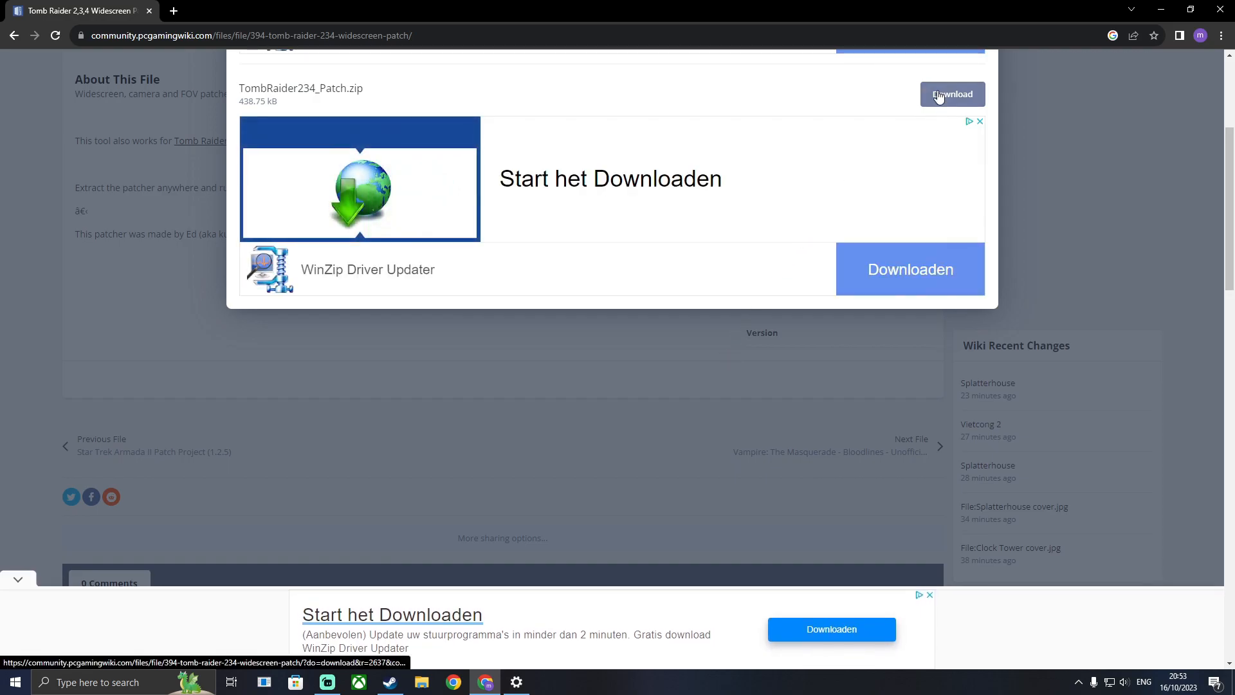
{"action": "left_click", "coordinate": [952, 95]}
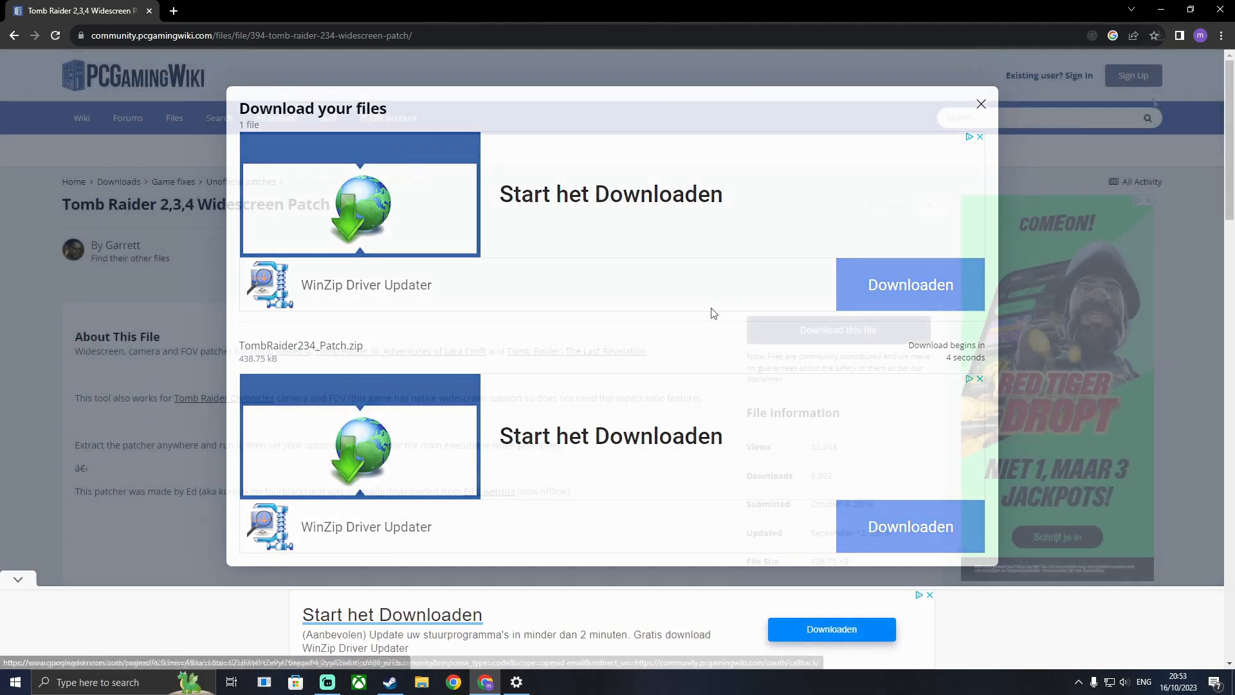
{"action": "left_click", "coordinate": [1158, 35]}
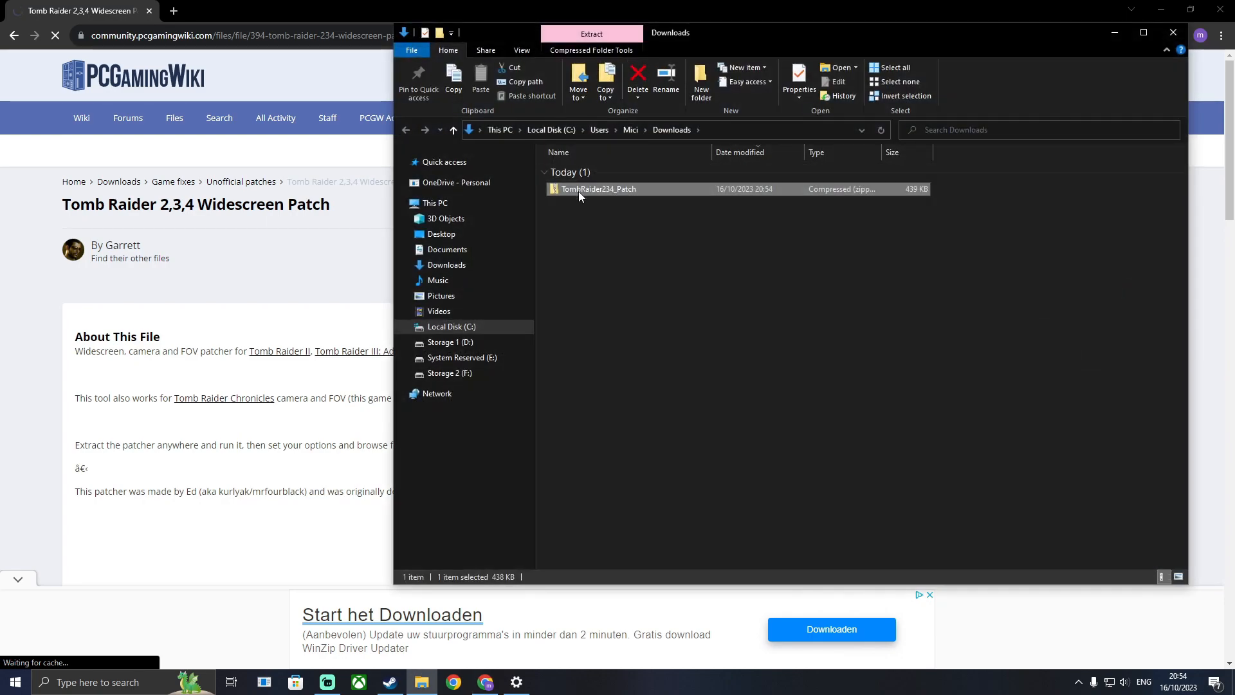
Extract the TombRaider234_Patch archive using 7-Zip's Extract files option
{"action": "right_click", "coordinate": [598, 189]}
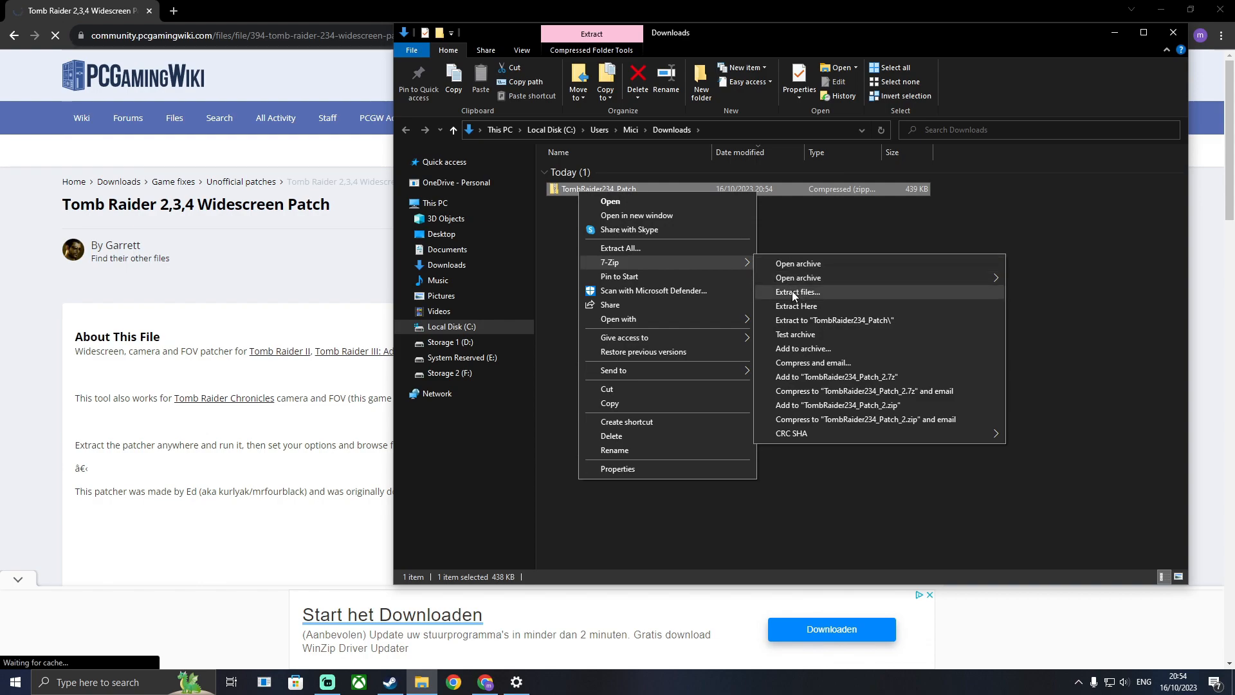
{"action": "left_click", "coordinate": [797, 292]}
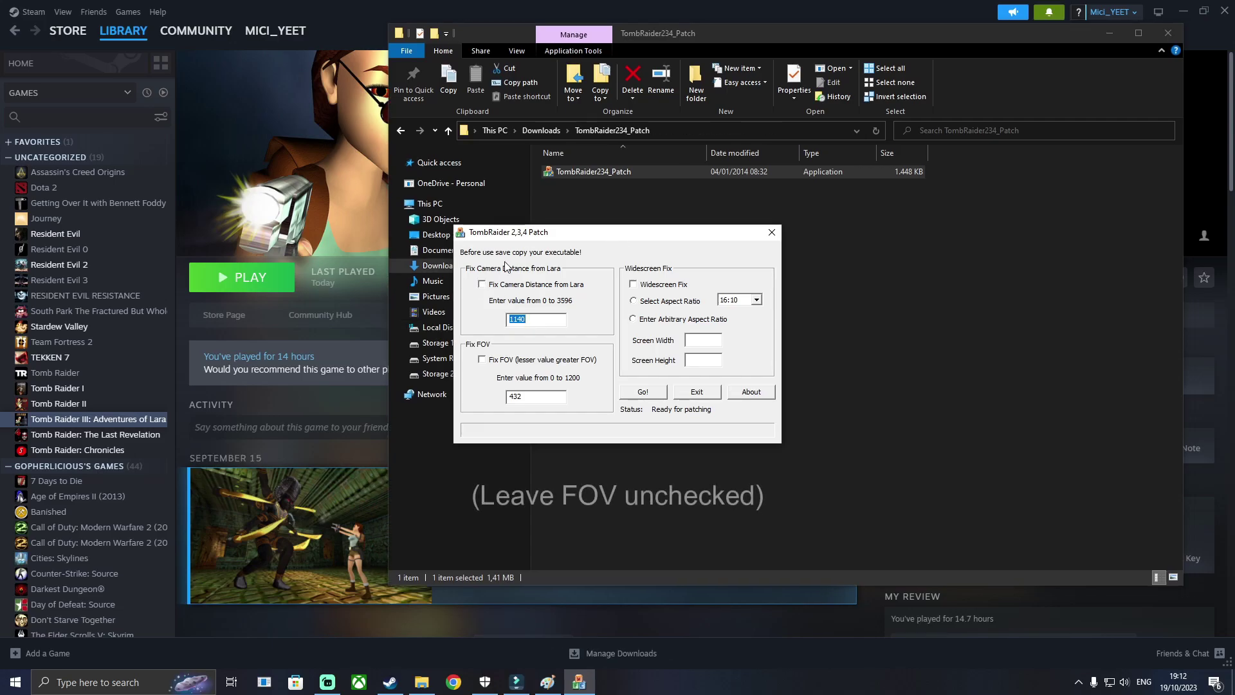
Enable Fix Camera Distance and Widescreen Fix with a 16:9 aspect ratio at 1920x1080
{"action": "left_click", "coordinate": [481, 284]}
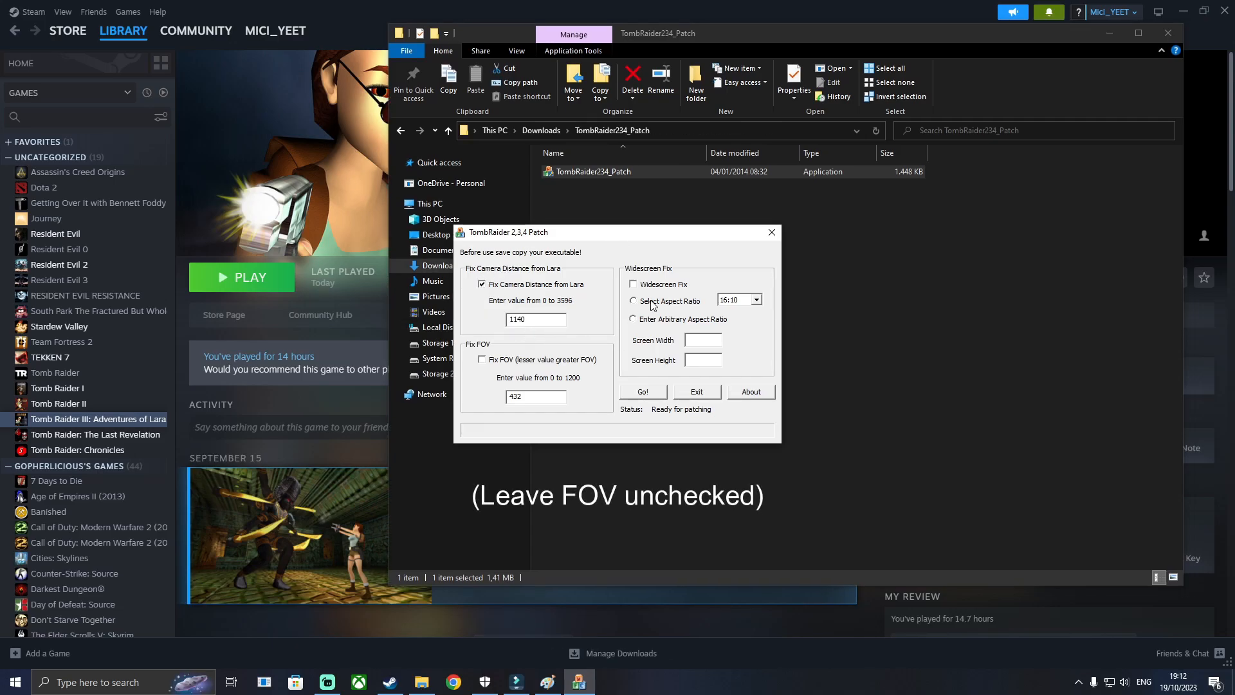
{"action": "left_click", "coordinate": [632, 285]}
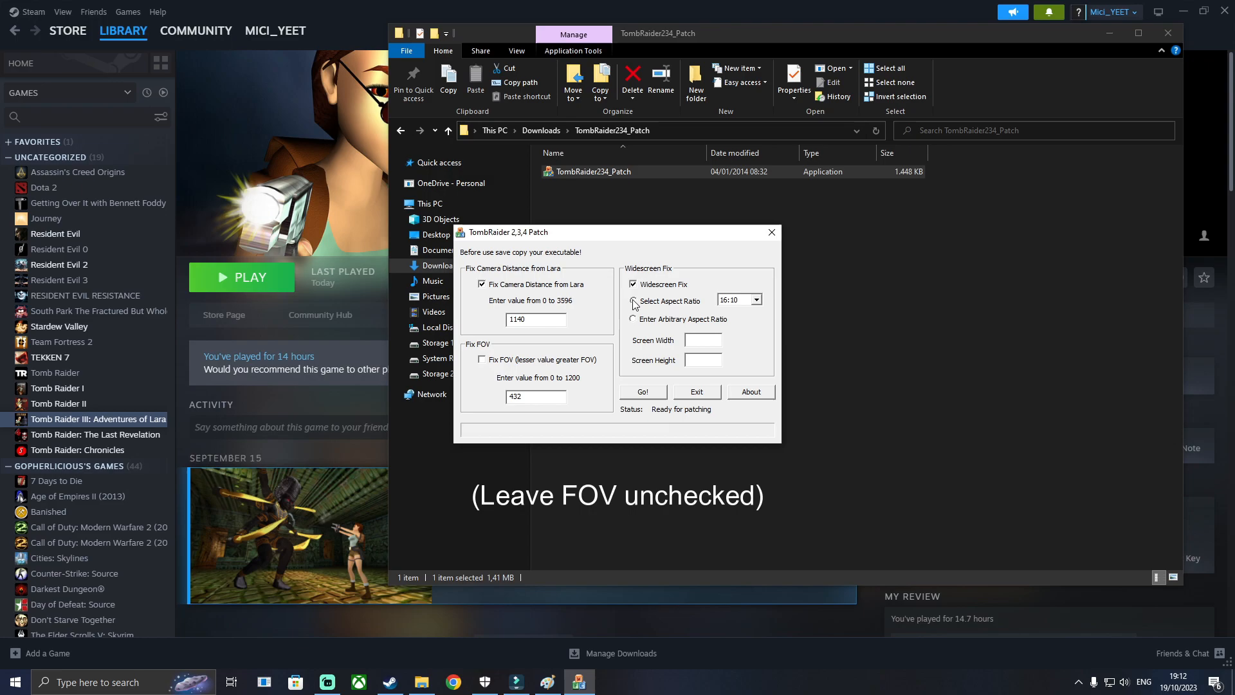
{"action": "left_click", "coordinate": [759, 299]}
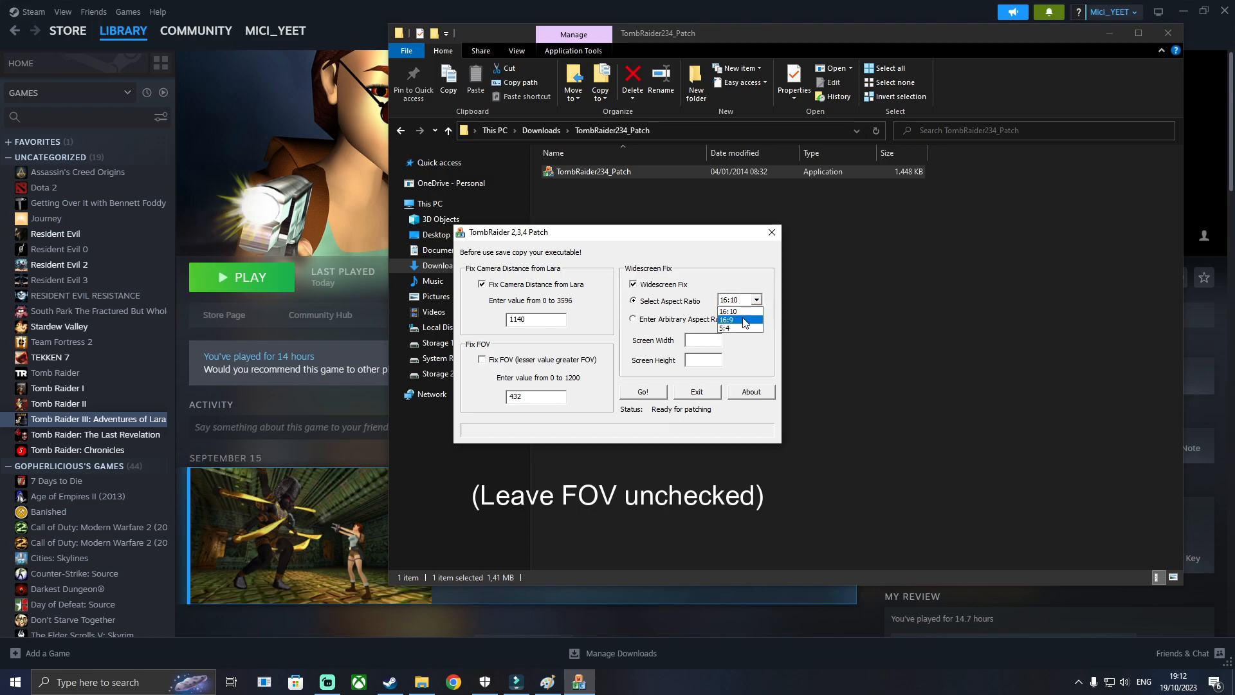
{"action": "left_click", "coordinate": [726, 310]}
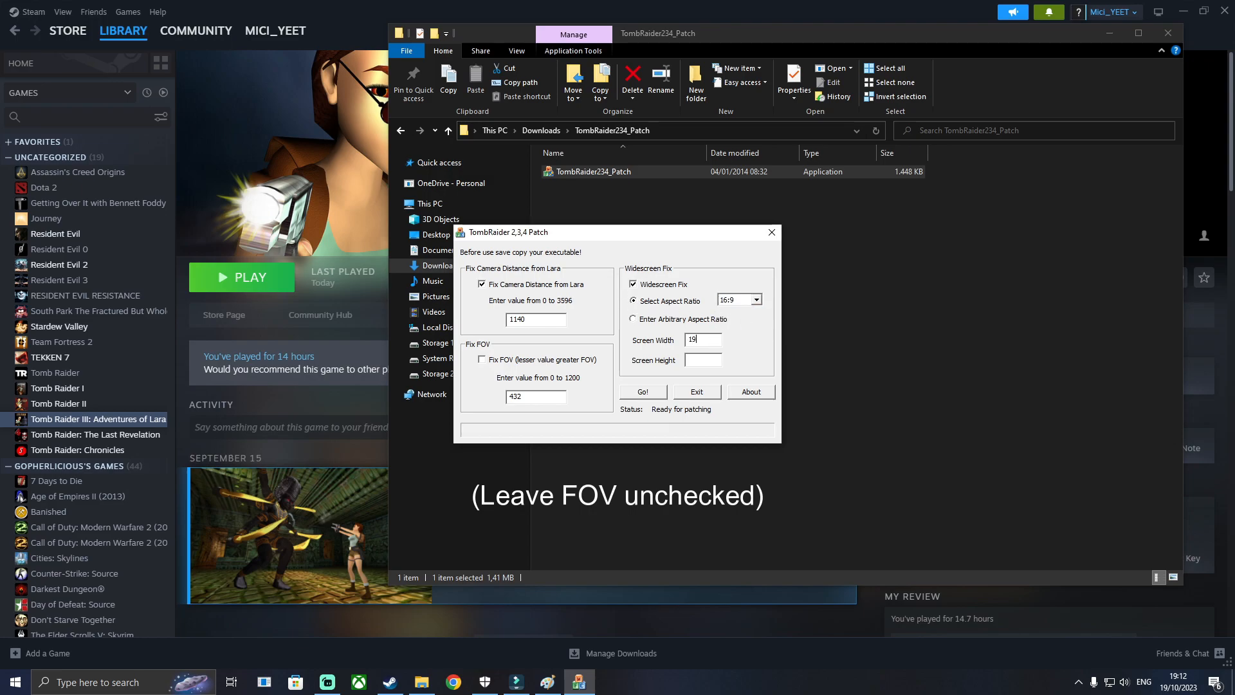
{"action": "type", "text": "20"}
{"action": "left_click", "coordinate": [703, 359]}
{"action": "type", "text": "1080"}
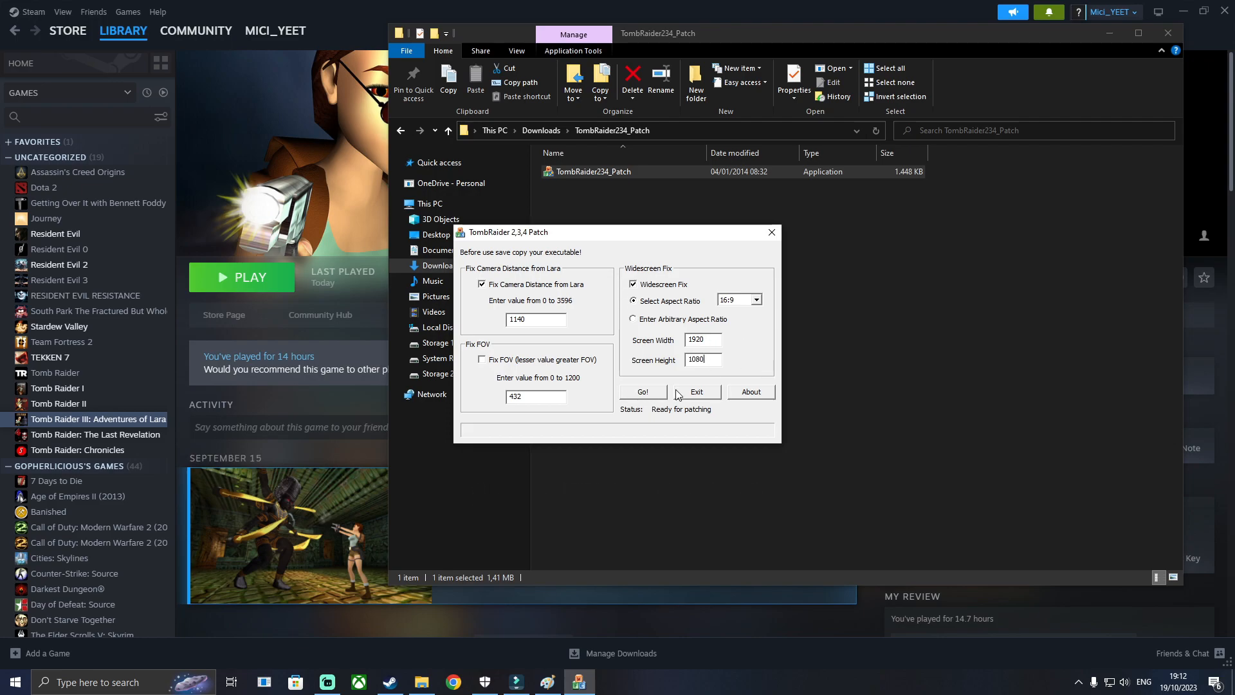
{"action": "mouse_move", "coordinate": [646, 396]}
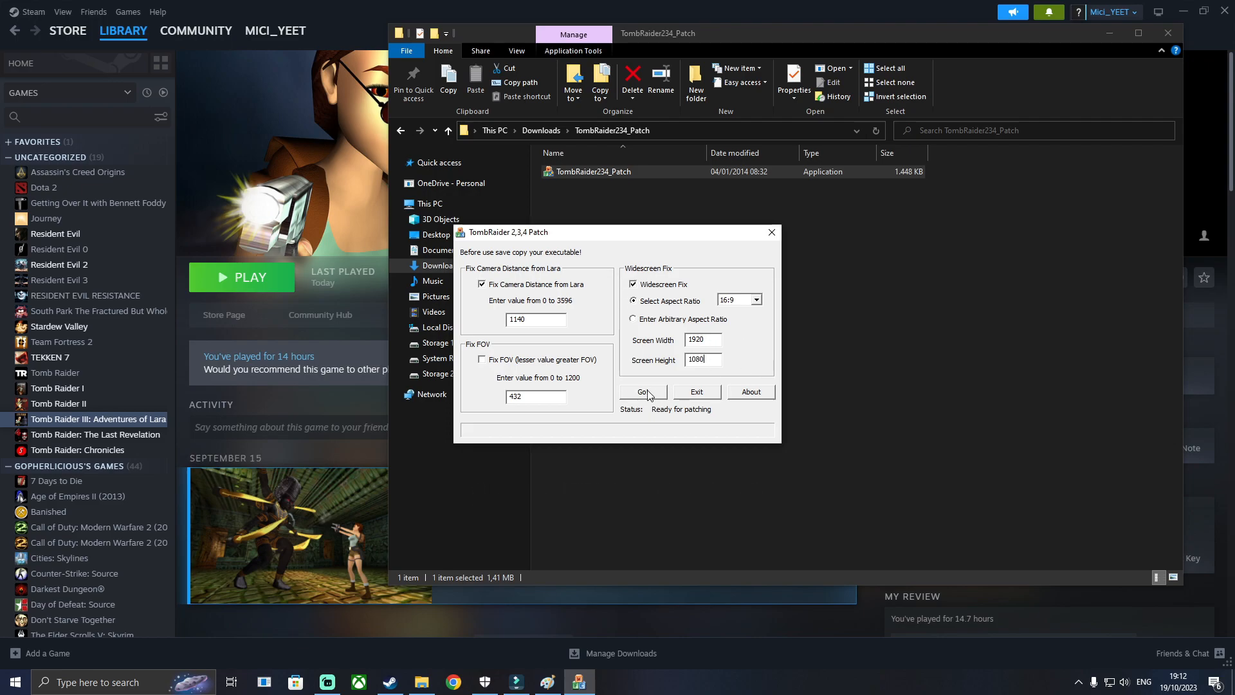
Run Go! and pick tomb3 in the TombRaider (III) folder as the executable
{"action": "left_click", "coordinate": [643, 392]}
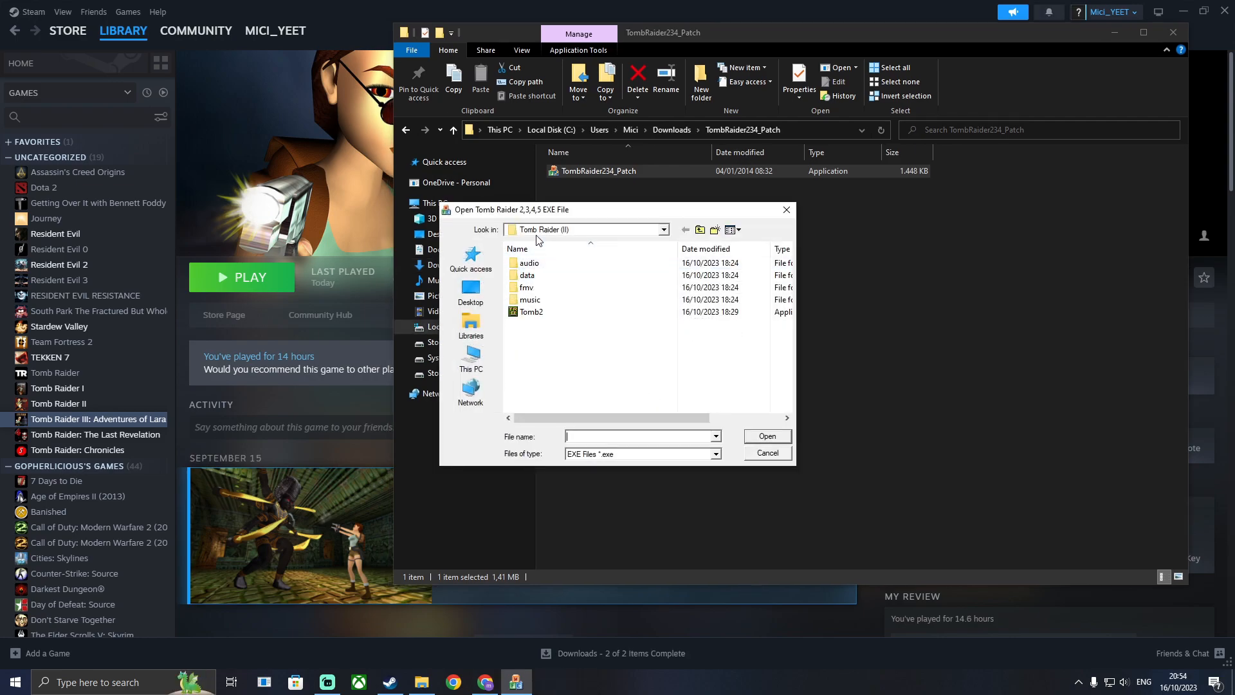
{"action": "left_click", "coordinate": [662, 229]}
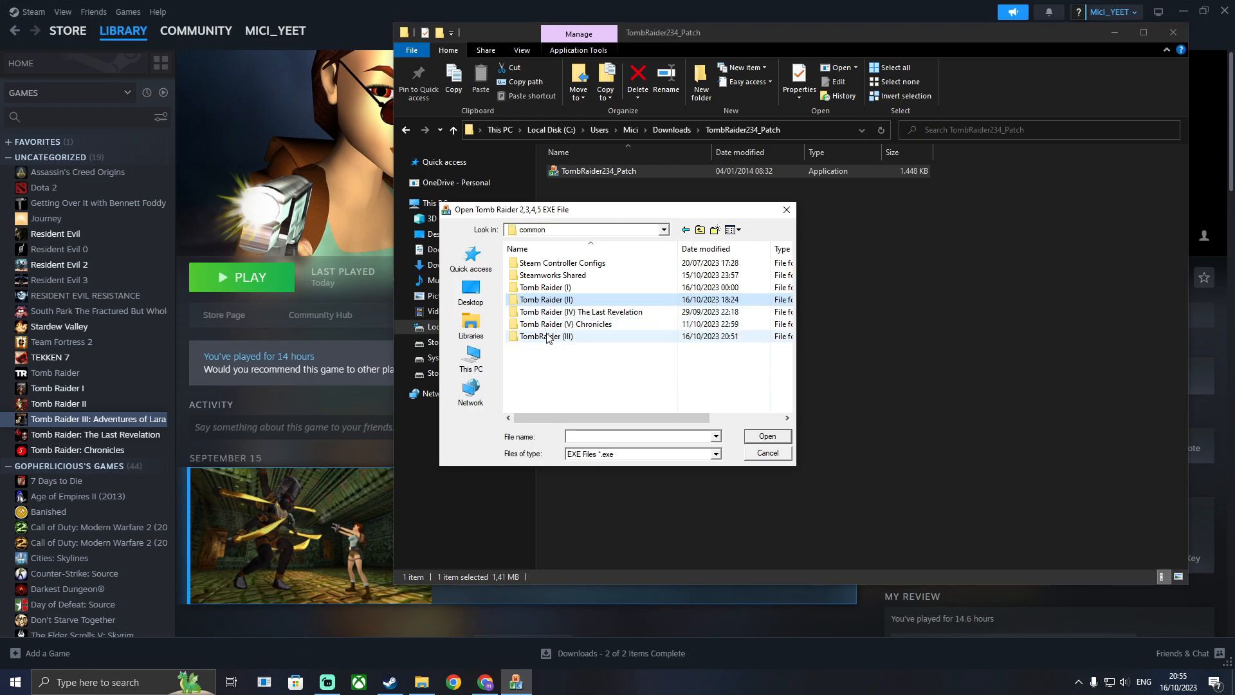
{"action": "double_click", "coordinate": [547, 337]}
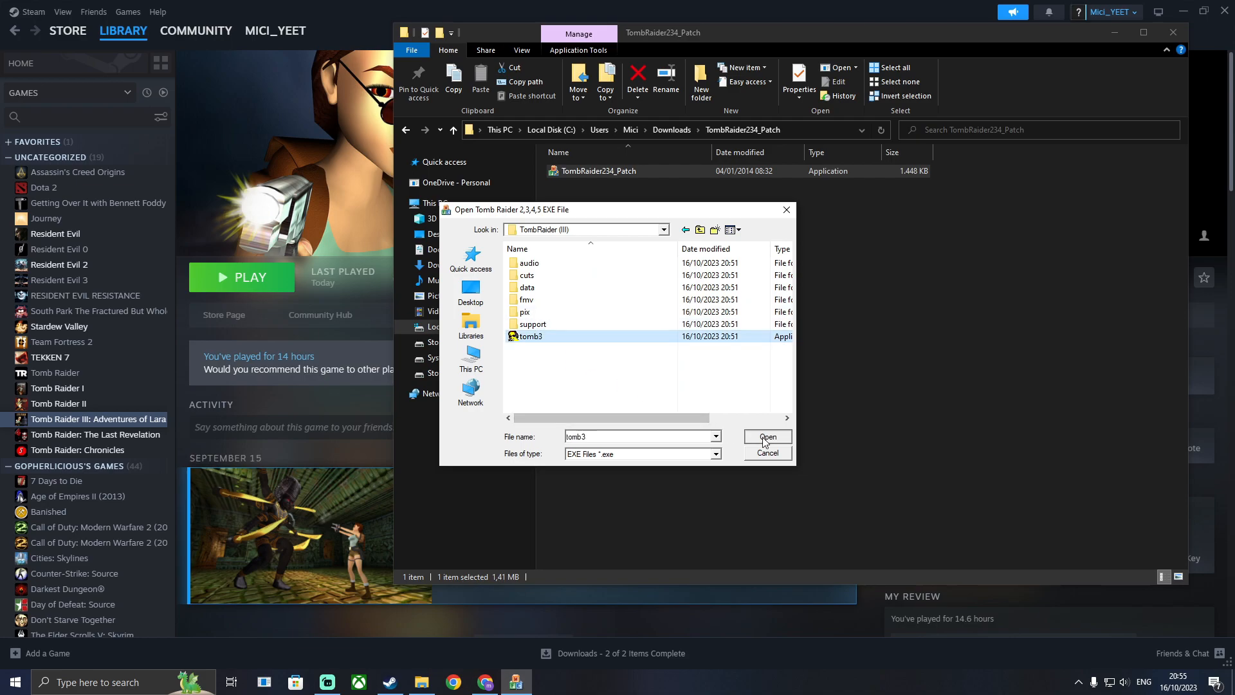
{"action": "left_click", "coordinate": [766, 436]}
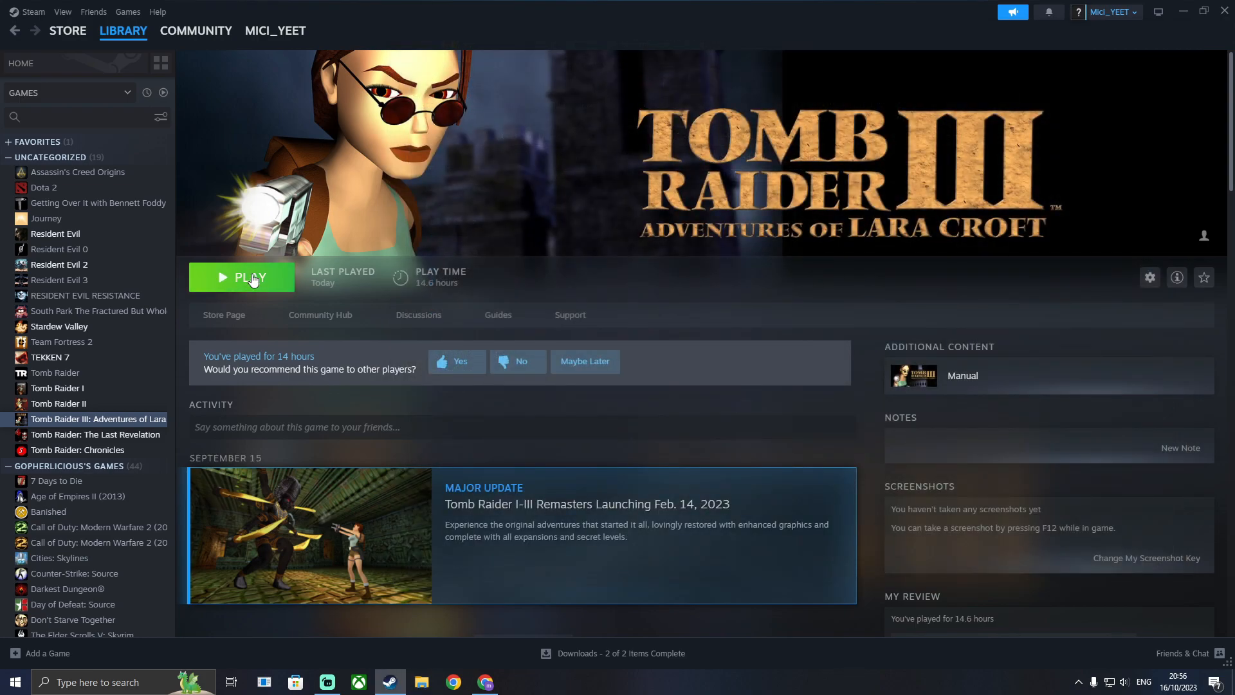
Play Tomb Raider III, pick 1920x1080 True Colour (32 Bit) in setup, and accept
{"action": "left_click", "coordinate": [250, 277]}
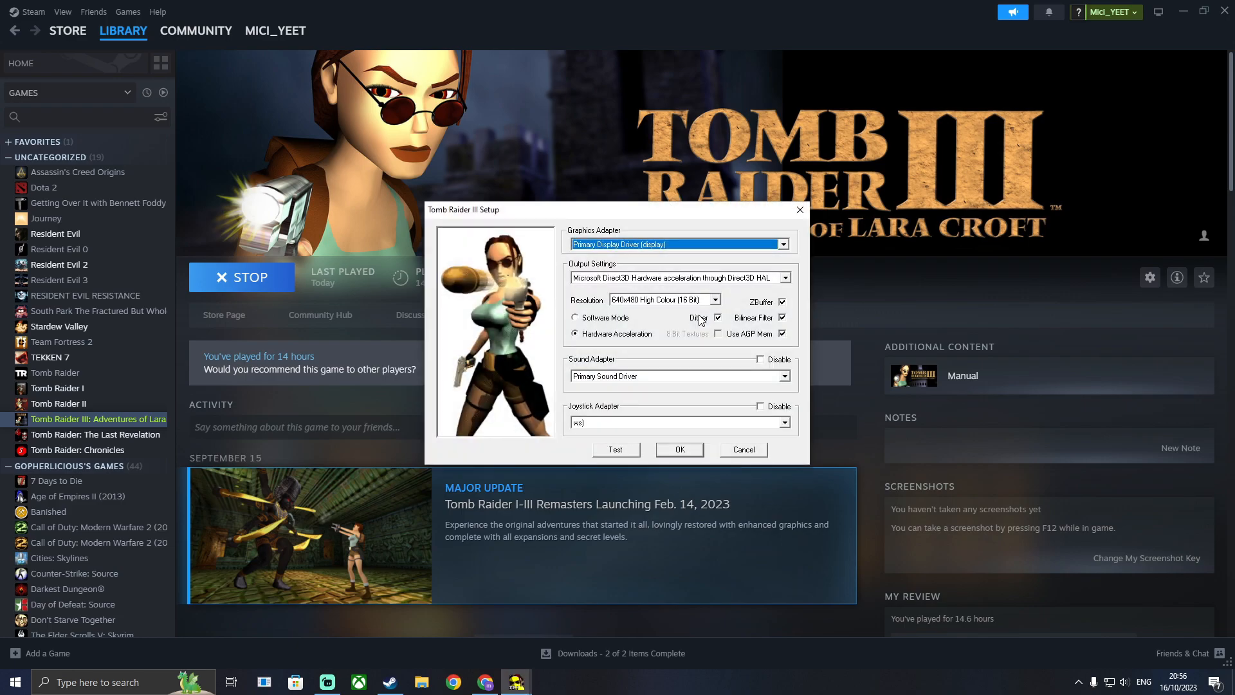
{"action": "left_click", "coordinate": [713, 300]}
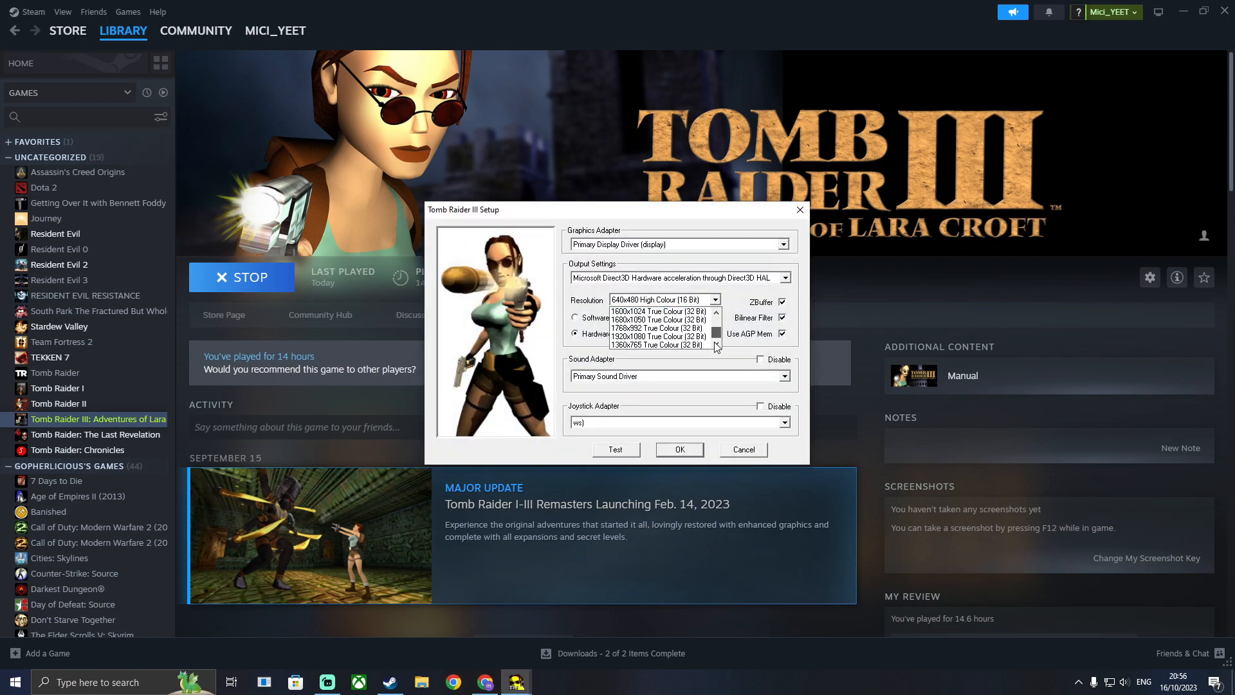
{"action": "left_click", "coordinate": [659, 337]}
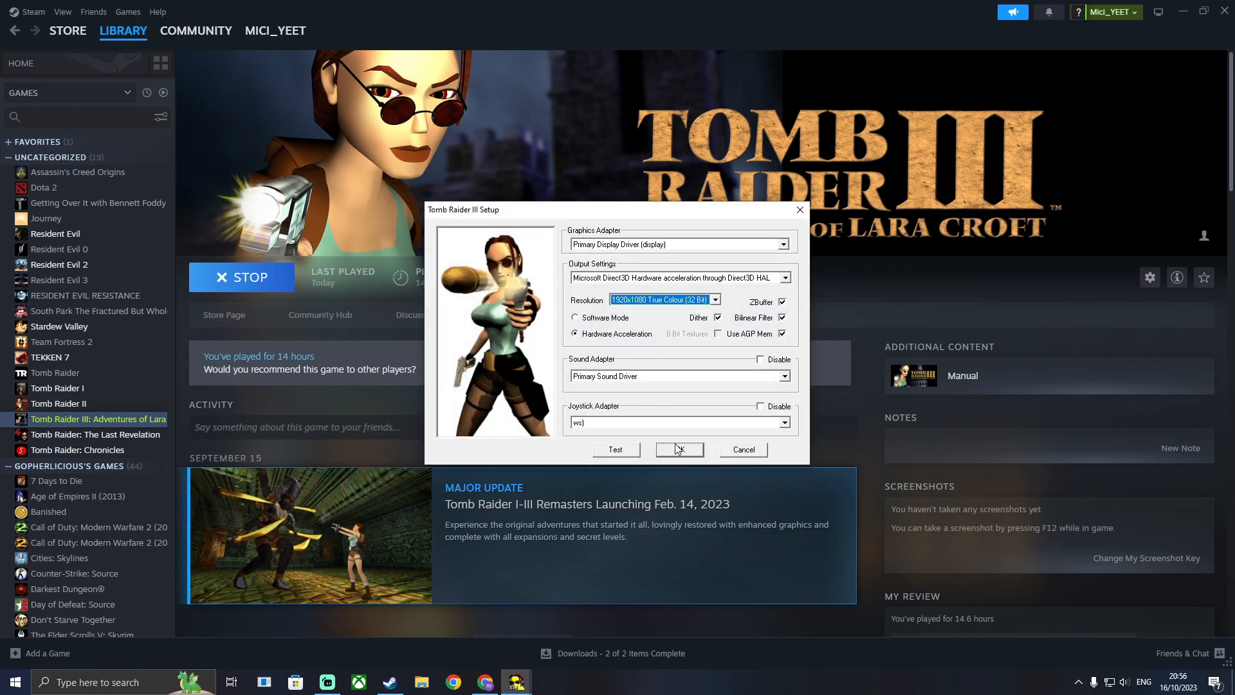
{"action": "left_click", "coordinate": [679, 449]}
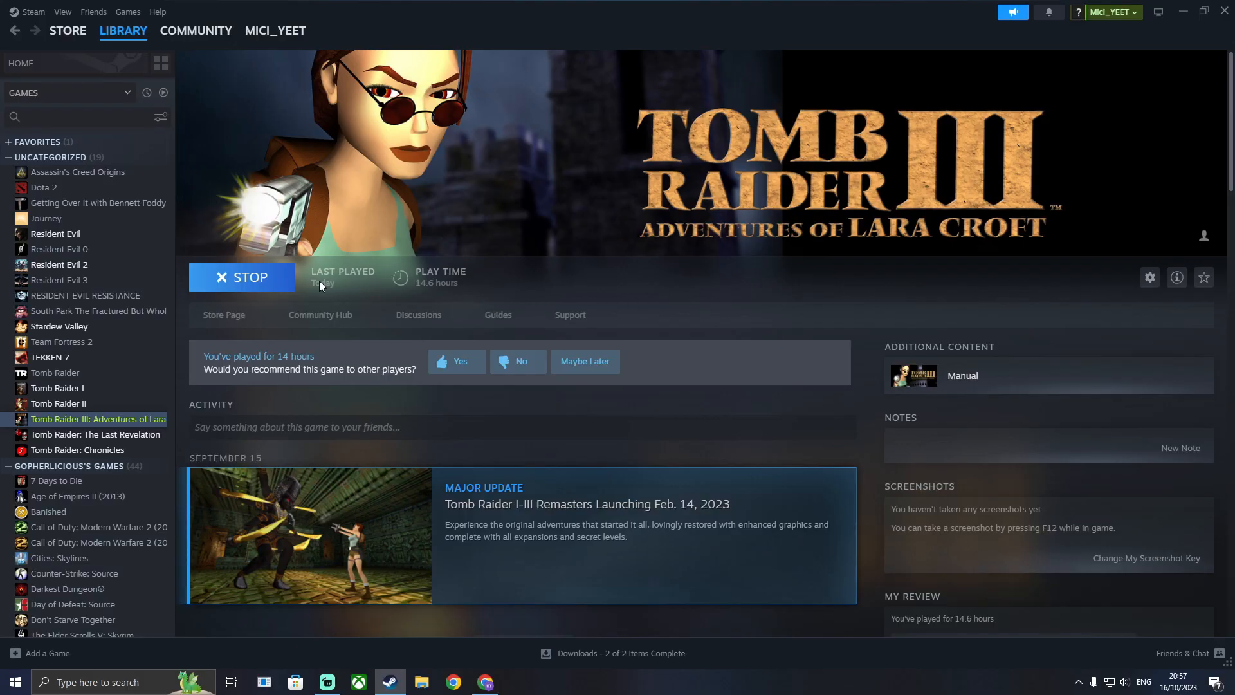
Open Tomb Raider III's Properties on its Controller page
{"action": "left_click", "coordinate": [1150, 276]}
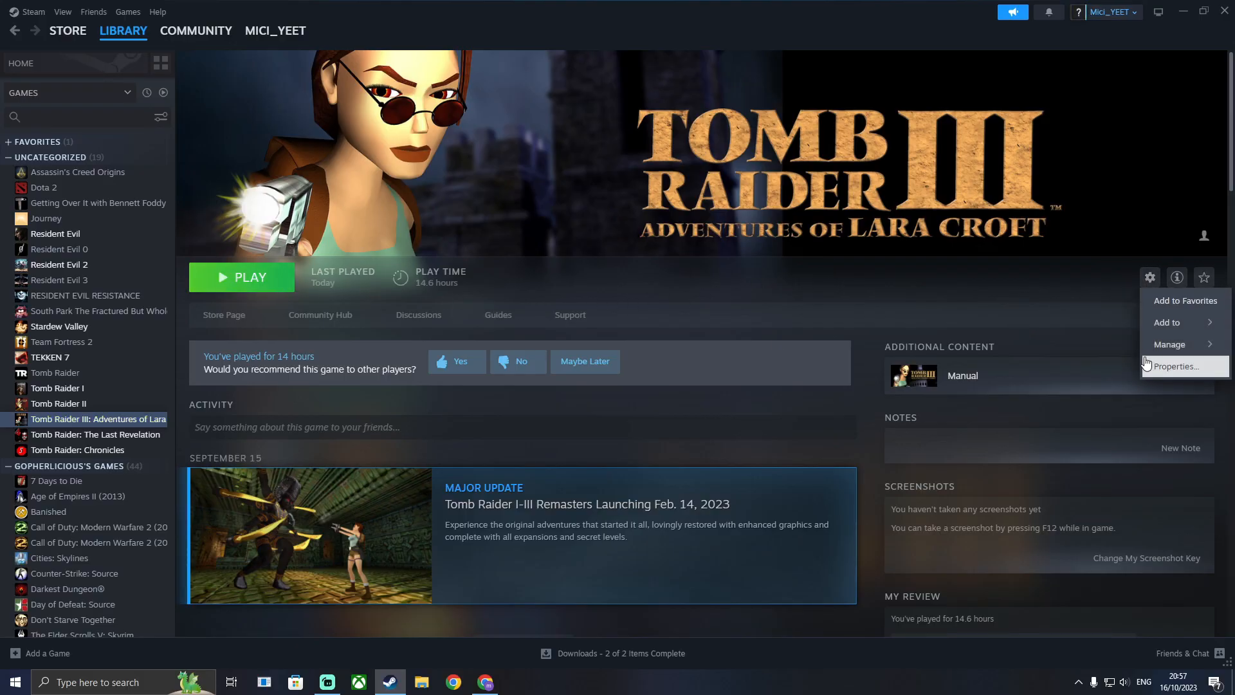
{"action": "left_click", "coordinate": [1175, 366]}
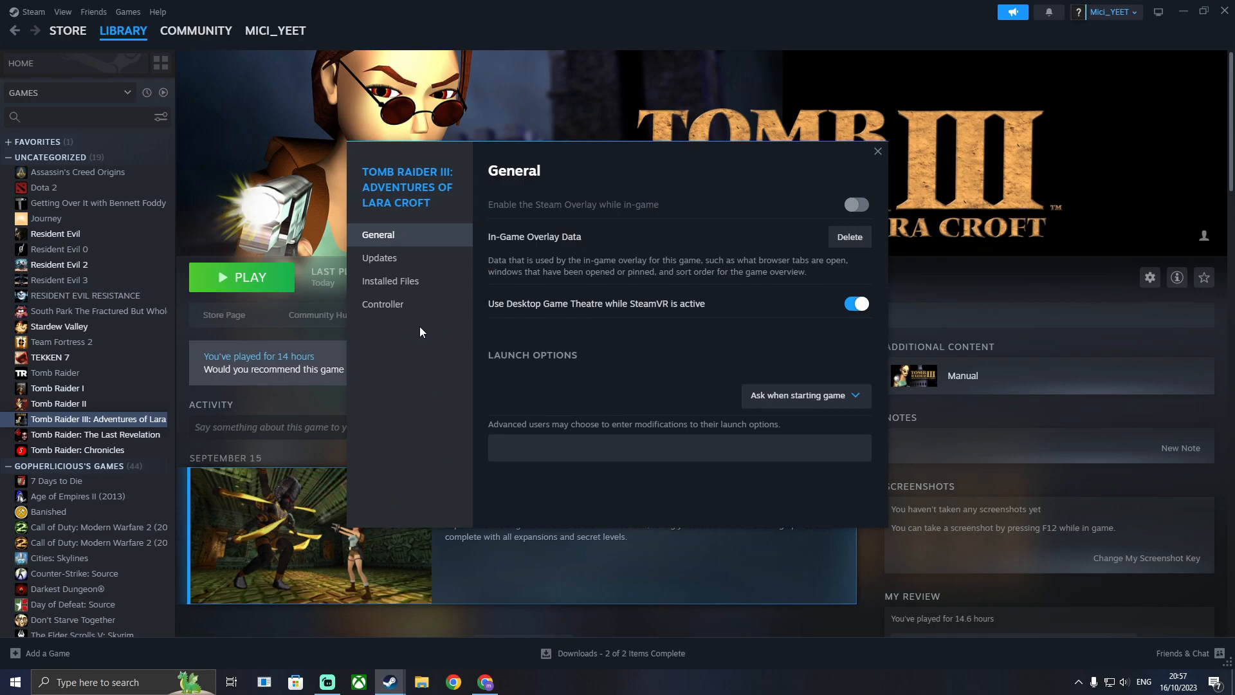
{"action": "left_click", "coordinate": [383, 304]}
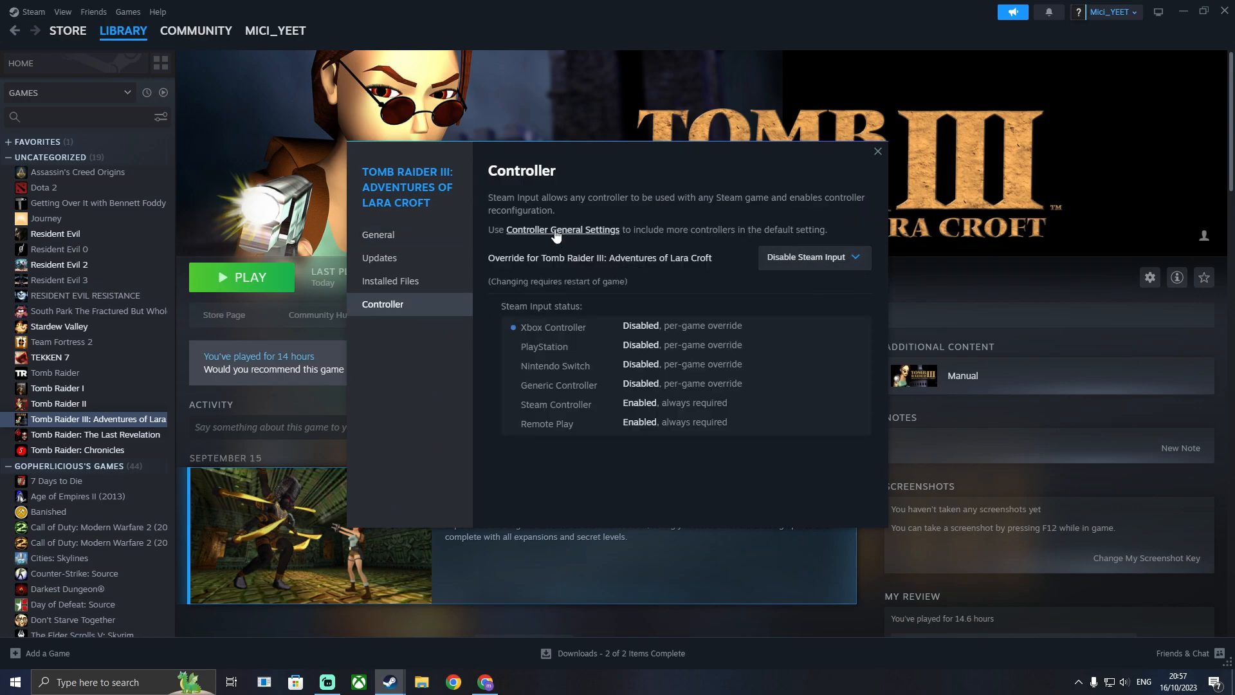
Enable global Steam Input for Xbox controllers, then close the game's properties
{"action": "left_click", "coordinate": [562, 229]}
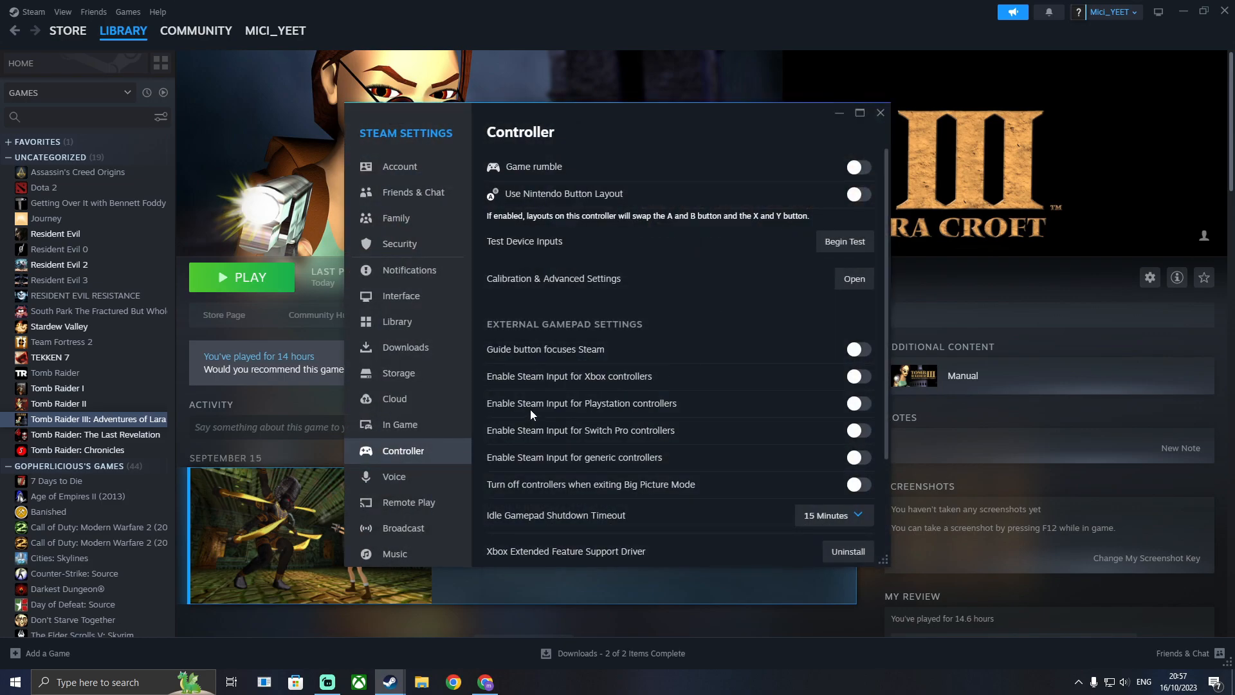
{"action": "left_click", "coordinate": [857, 375]}
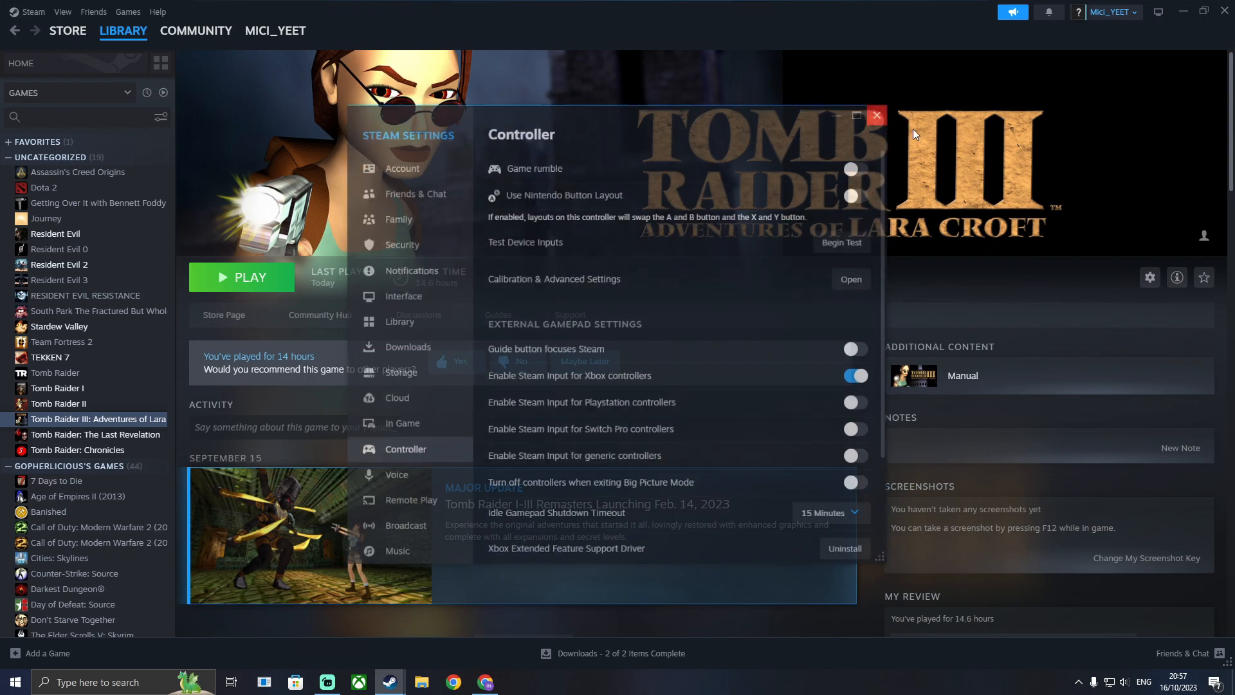
{"action": "left_click", "coordinate": [876, 115]}
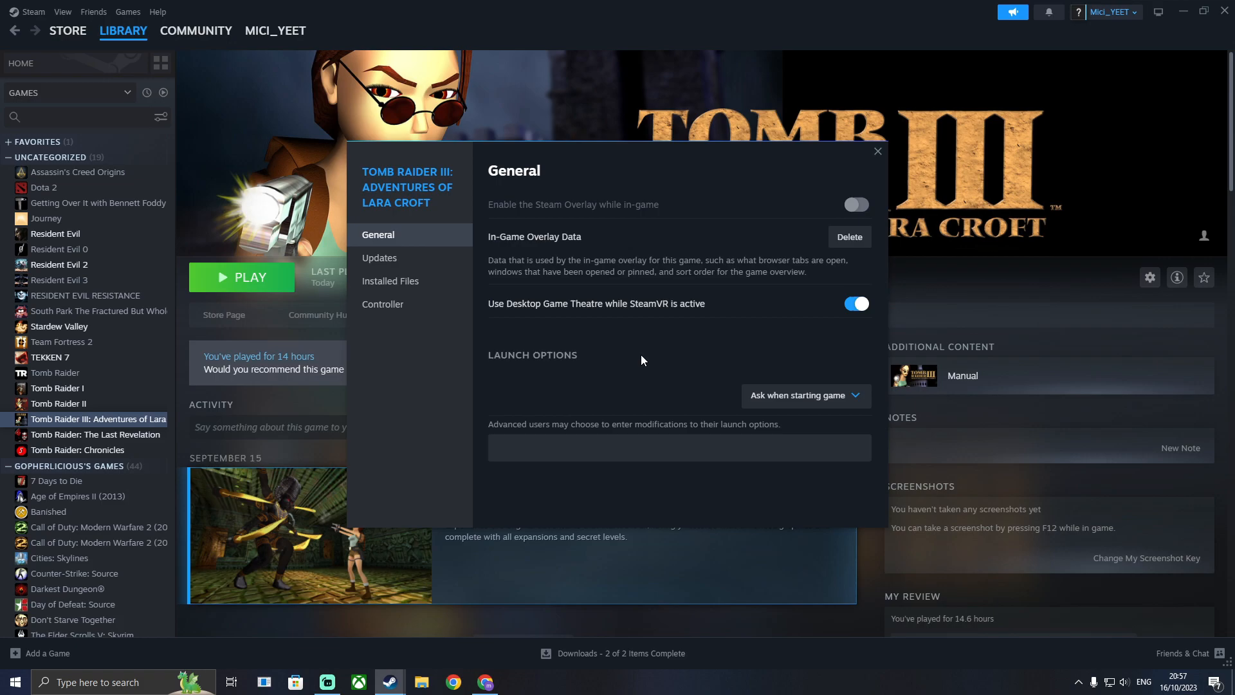
{"action": "left_click", "coordinate": [382, 304]}
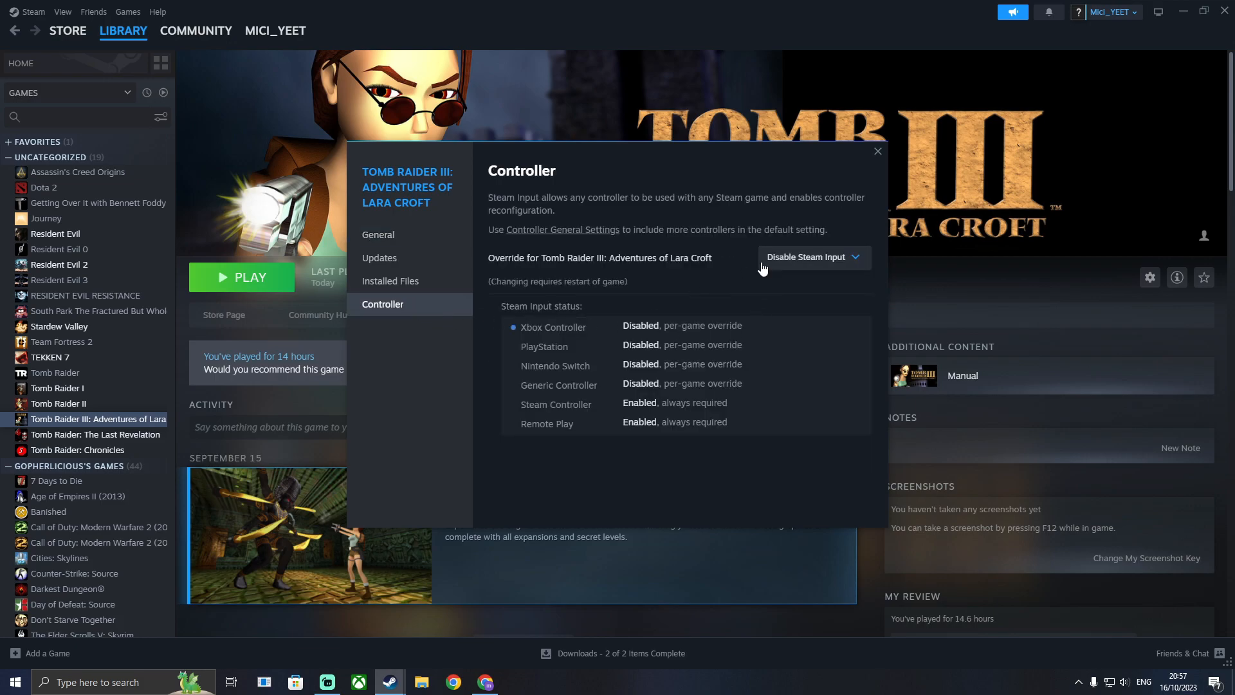
{"action": "left_click", "coordinate": [813, 257]}
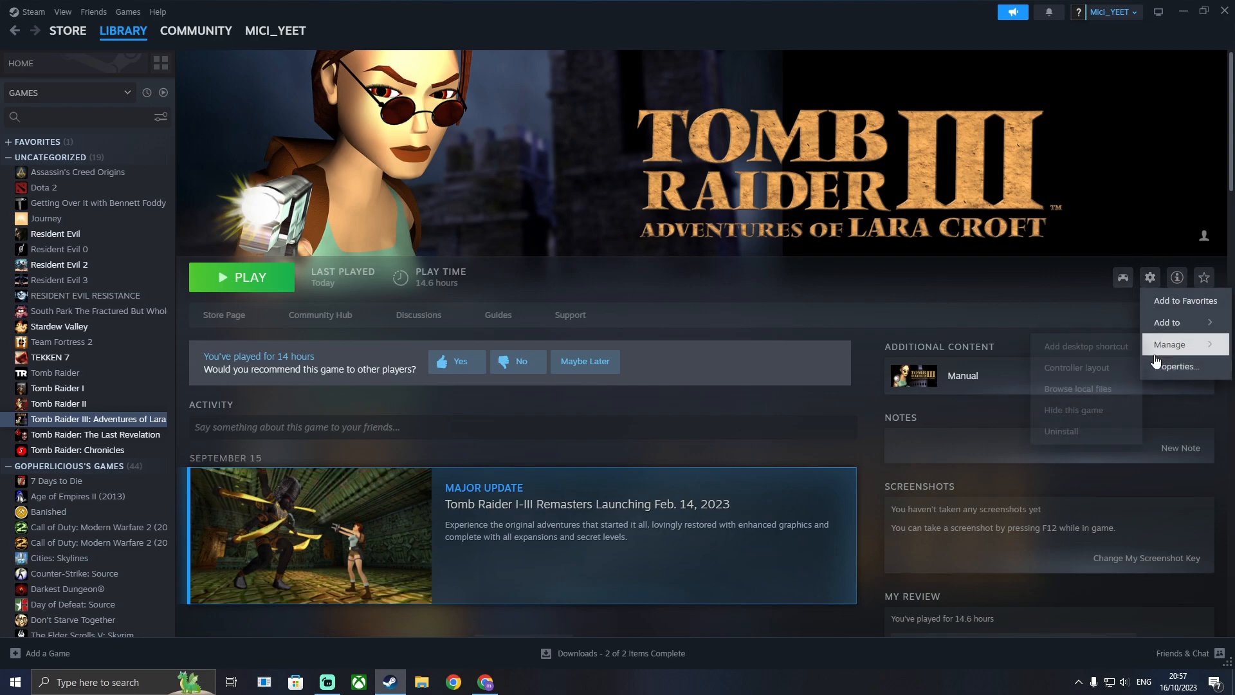
Apply Leo's top community 'Tomb Raider III' controller layout to the game
{"action": "left_click", "coordinate": [680, 295]}
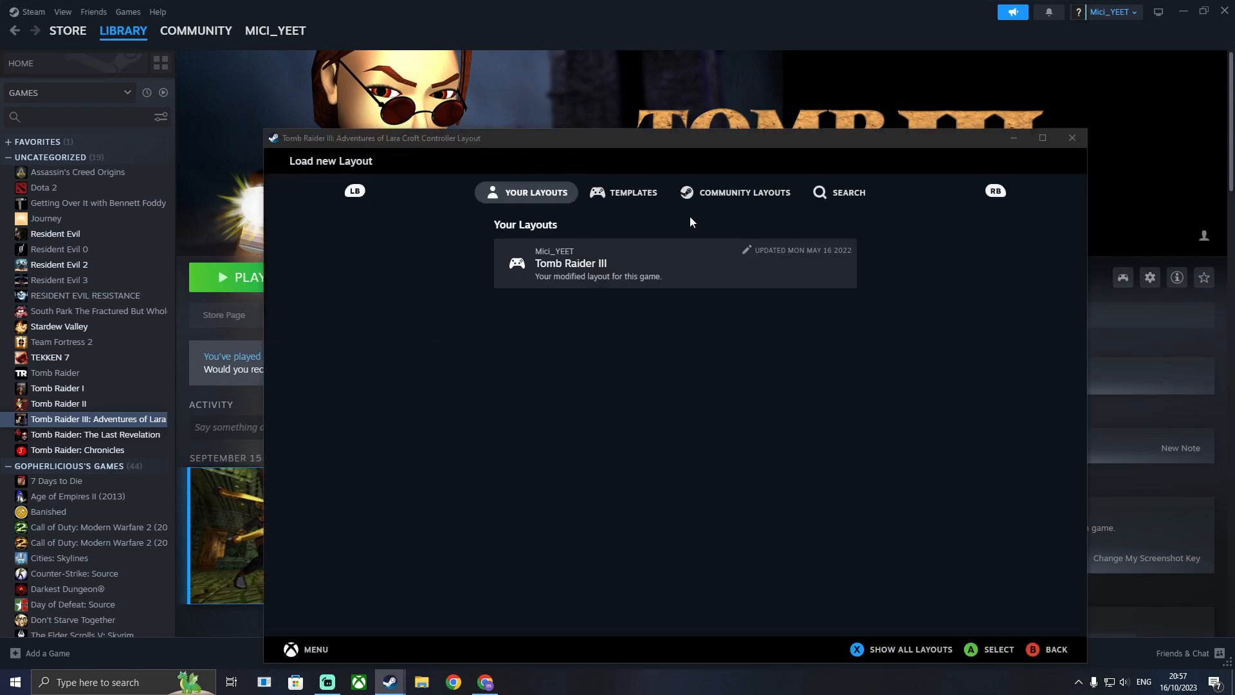
{"action": "left_click", "coordinate": [733, 192]}
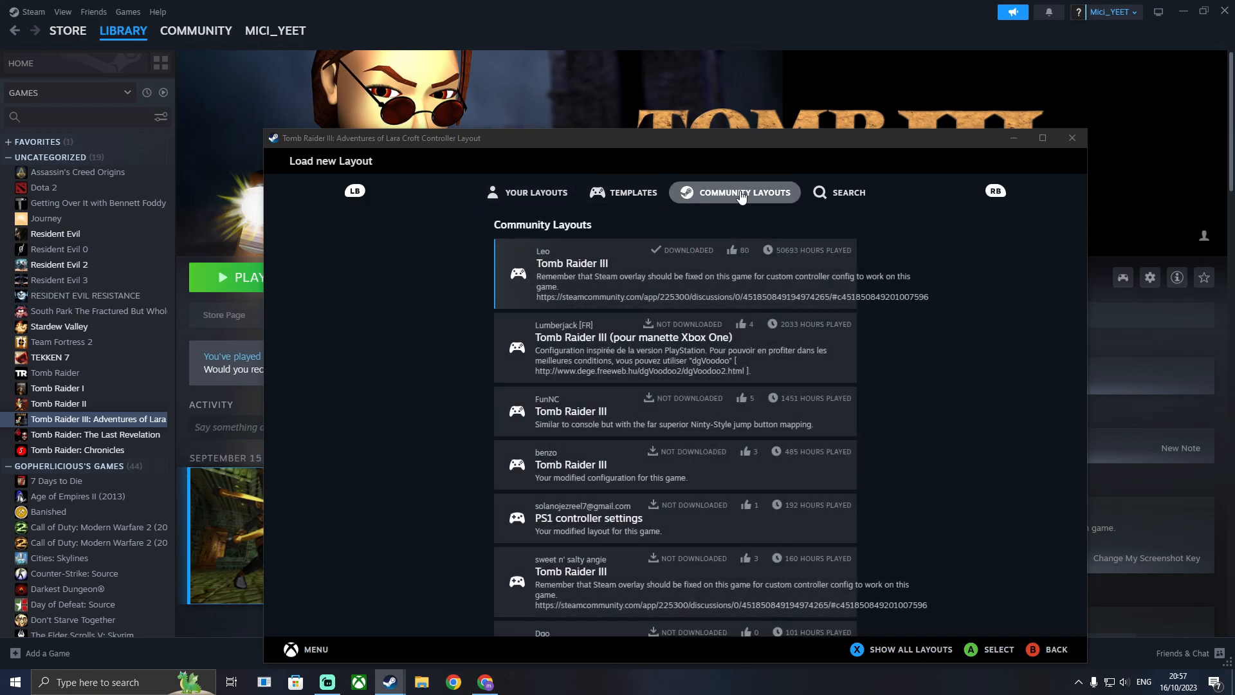
{"action": "mouse_move", "coordinate": [592, 276]}
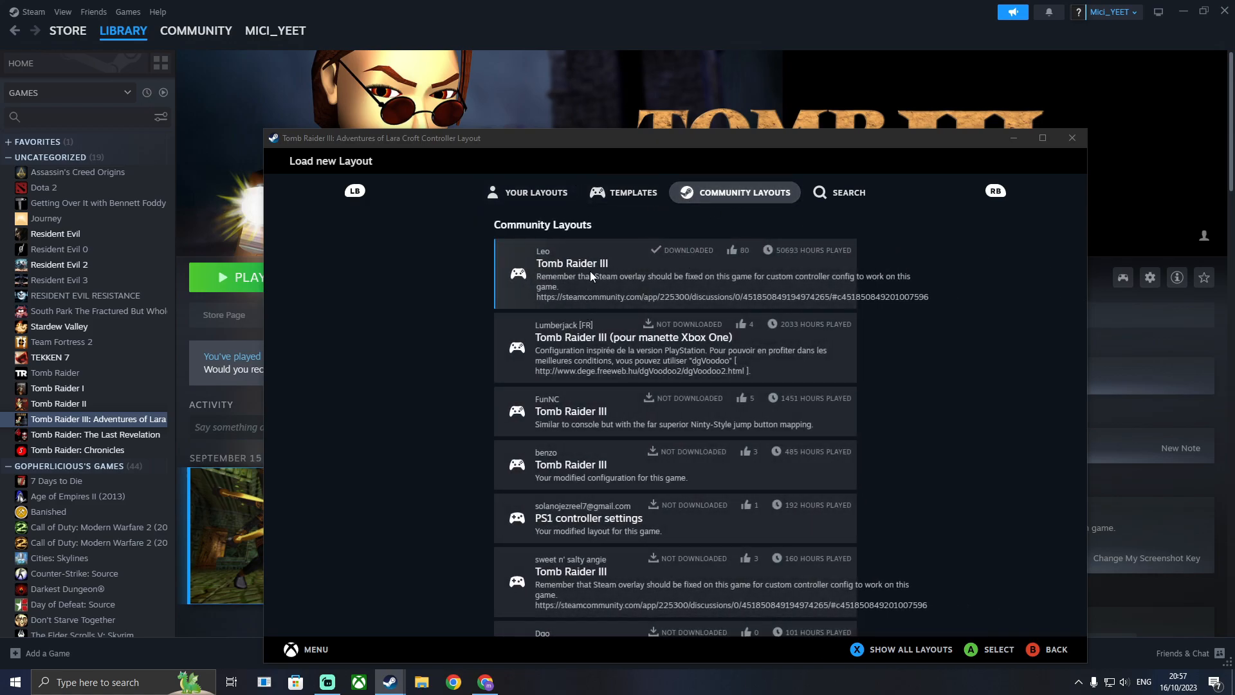
{"action": "mouse_move", "coordinate": [819, 227]}
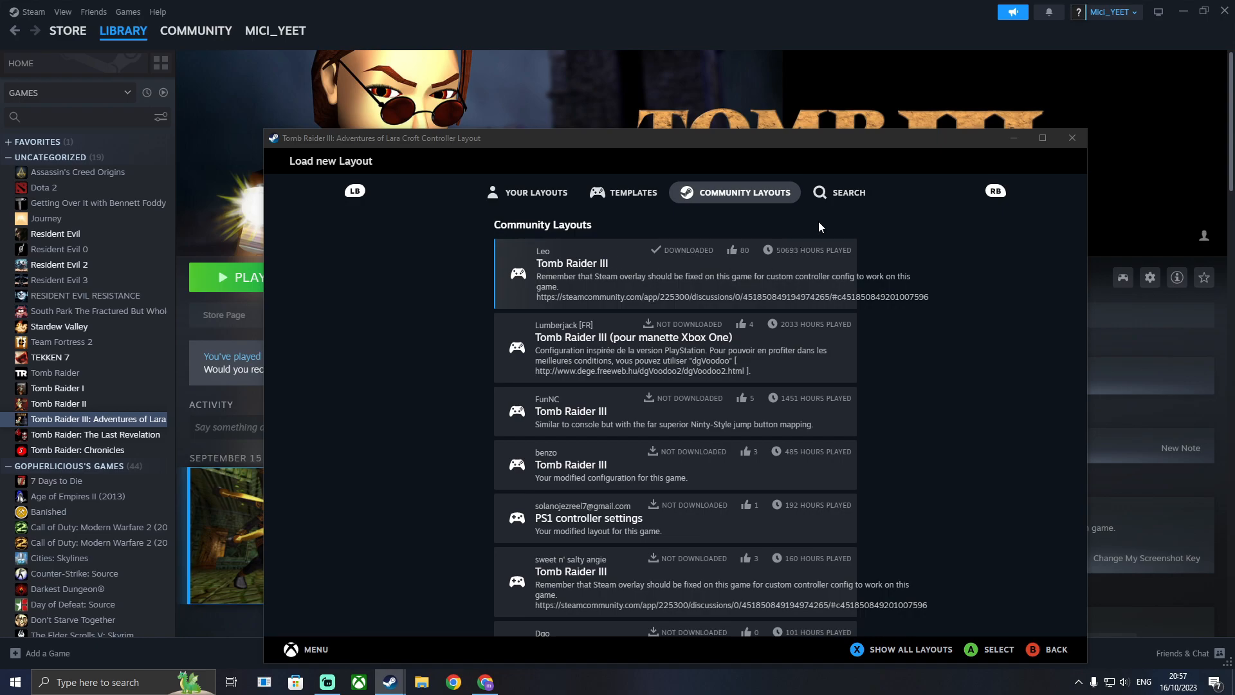
{"action": "left_click", "coordinate": [838, 193]}
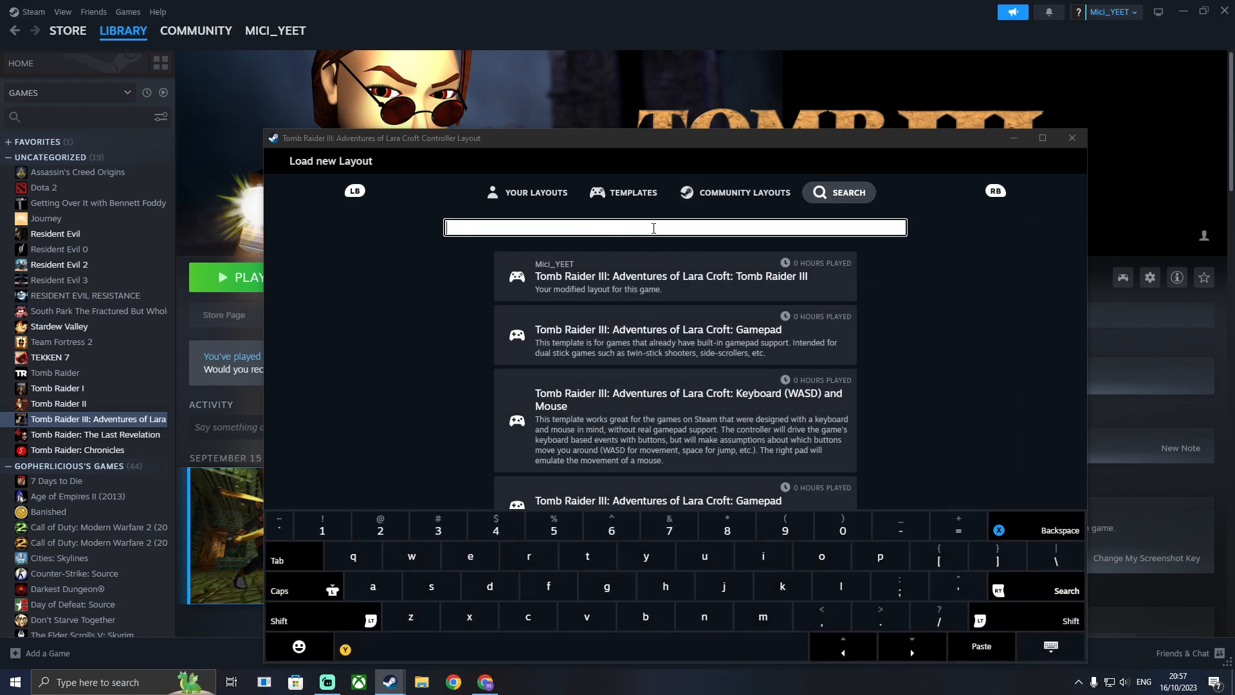
{"action": "mouse_move", "coordinate": [643, 285]}
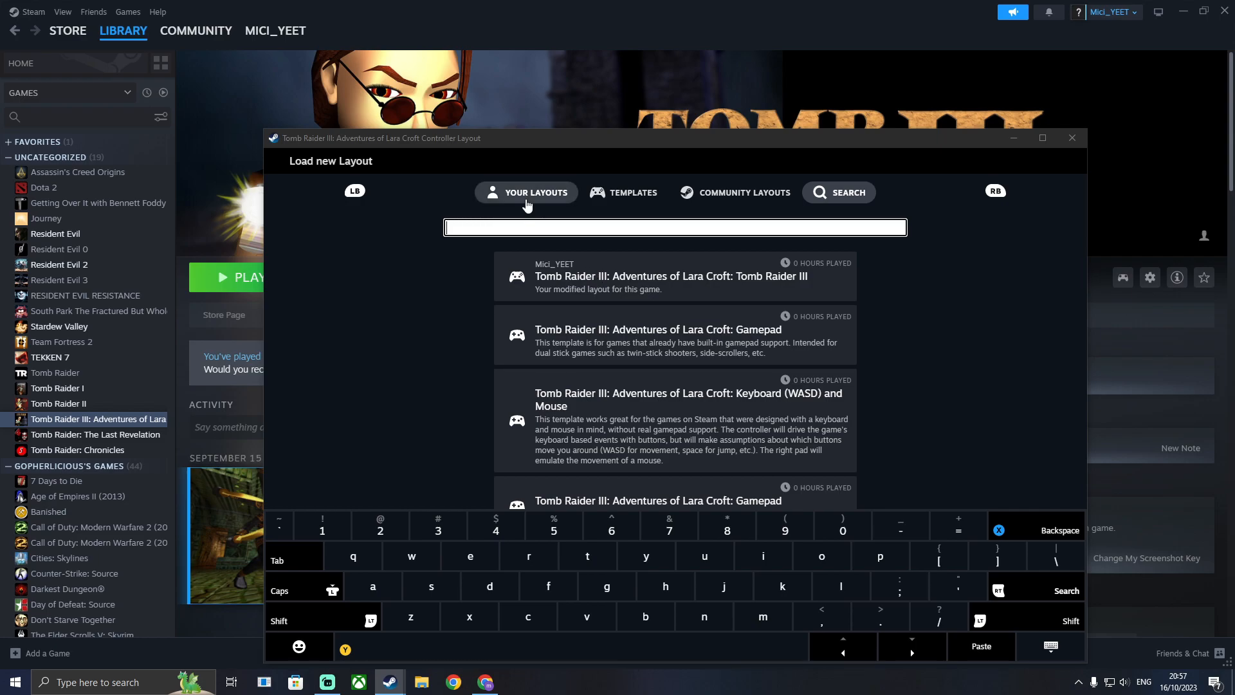
{"action": "left_click", "coordinate": [534, 192]}
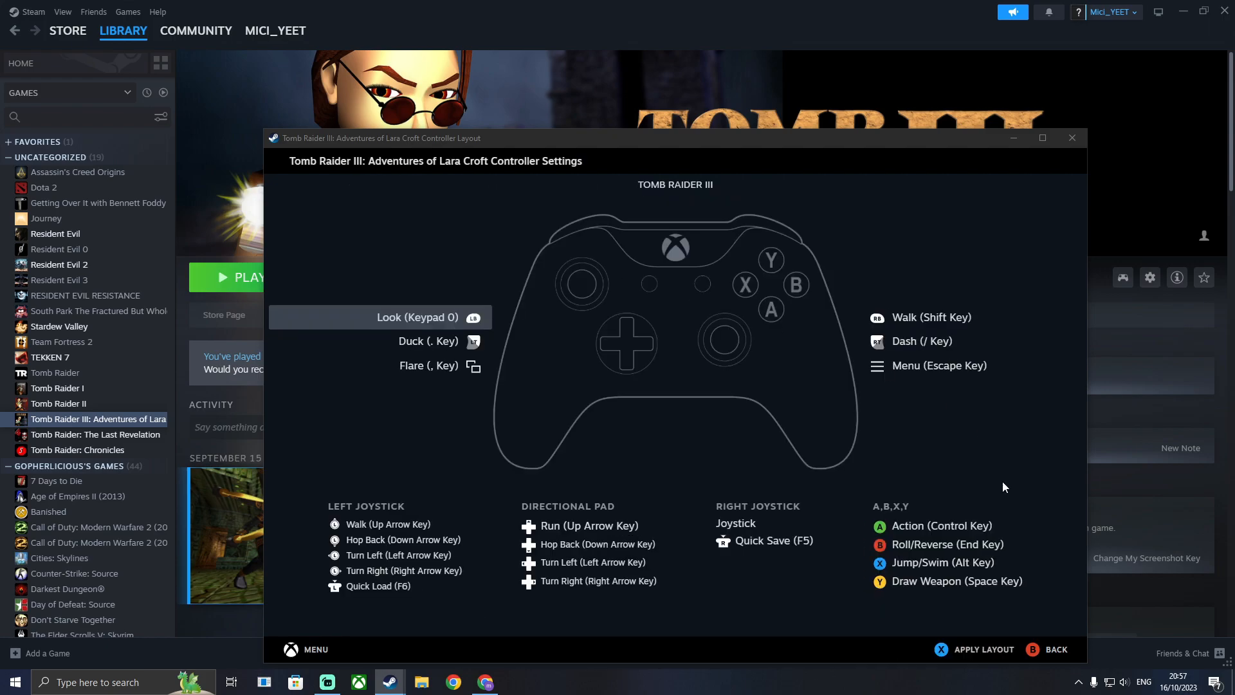
{"action": "left_click", "coordinate": [1055, 649]}
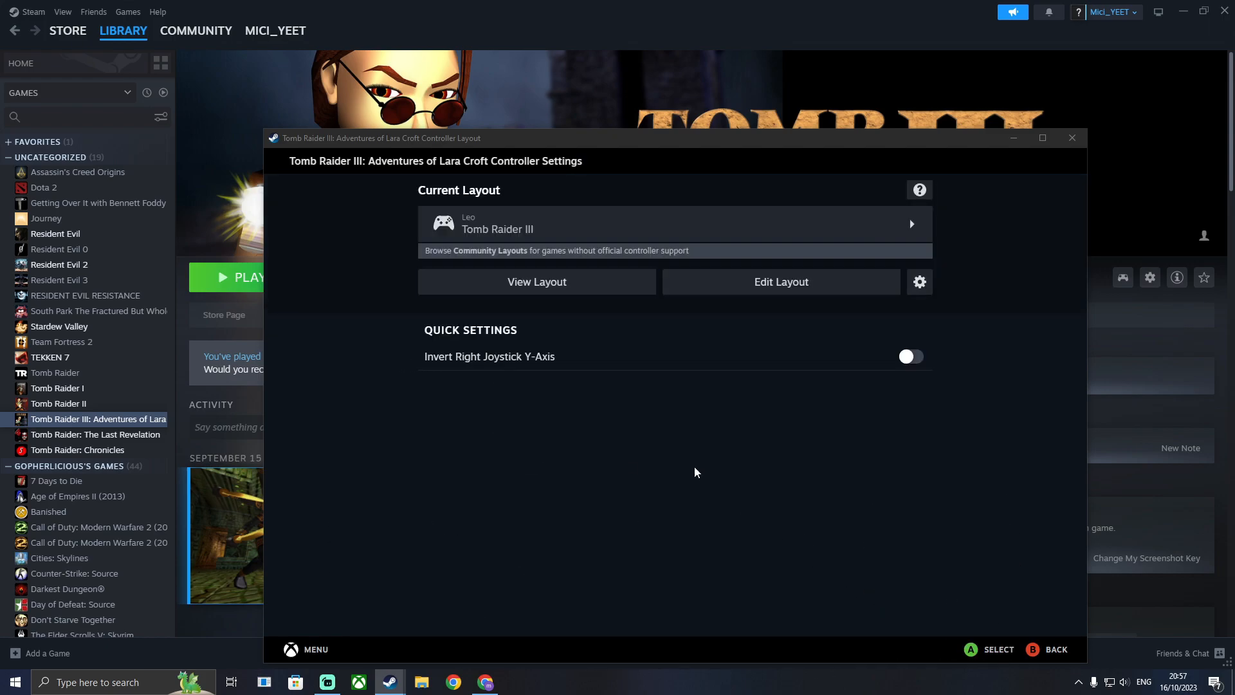
{"action": "mouse_move", "coordinate": [1050, 660]}
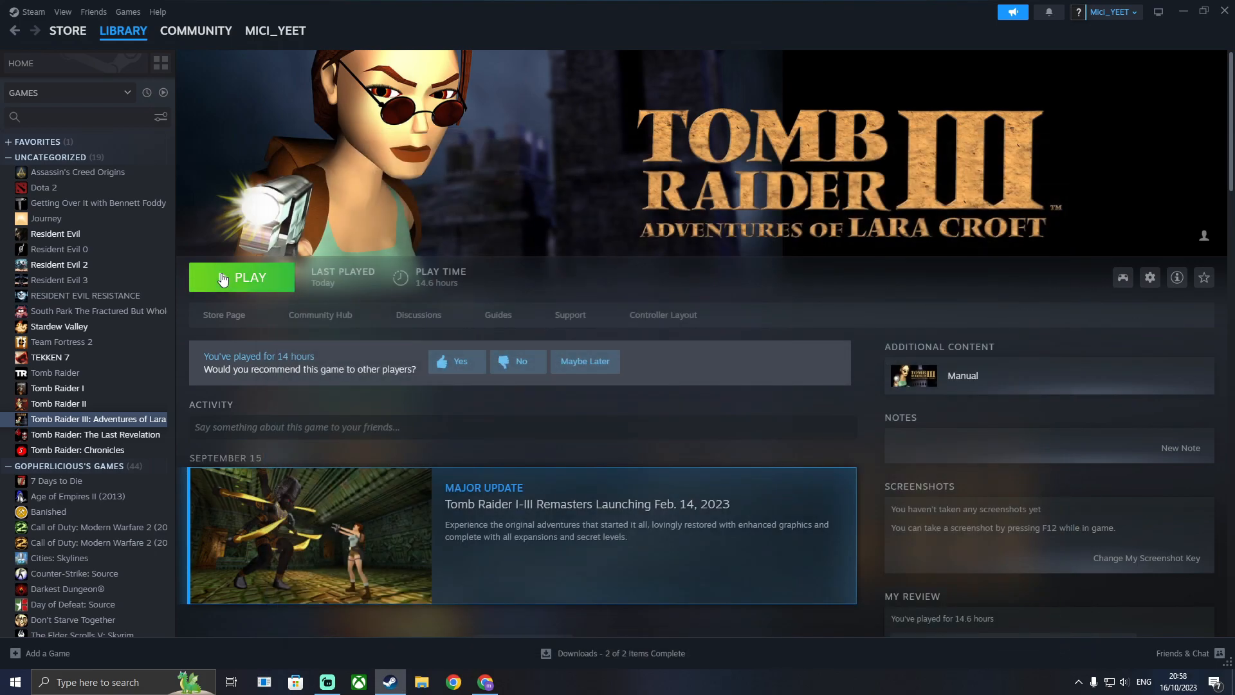
Set Tomb Raider III's Launch Options to Launch Setup in General properties
{"action": "left_click", "coordinate": [241, 277]}
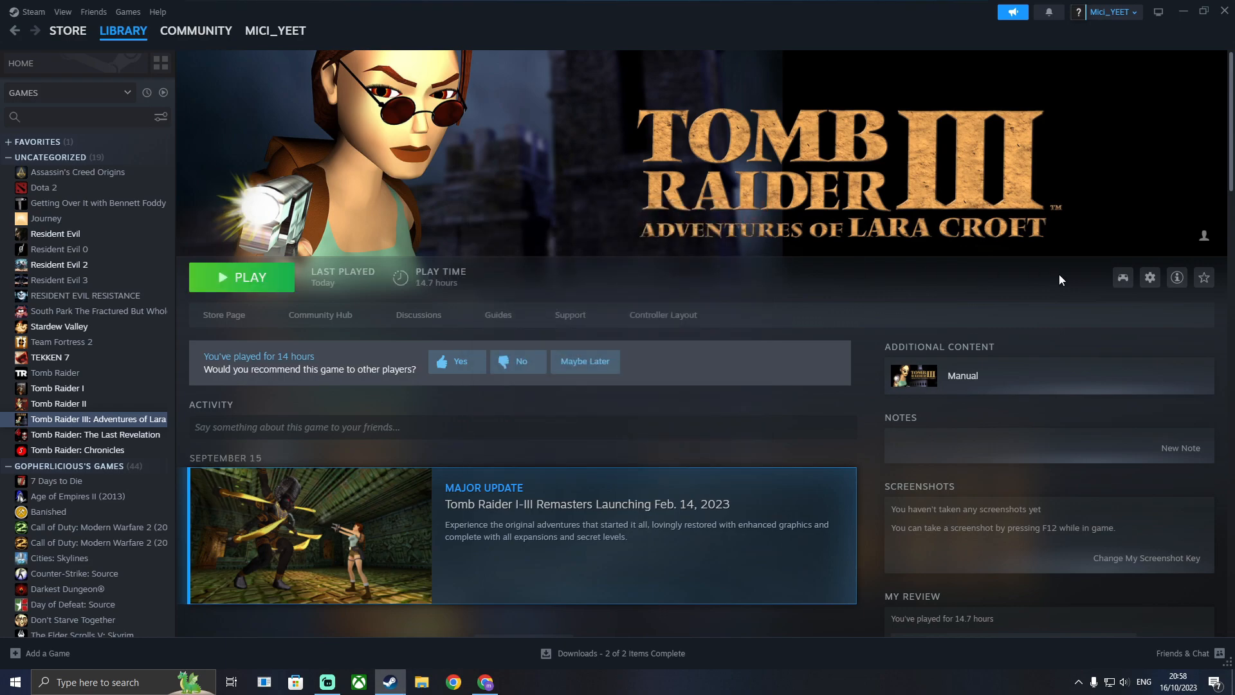
{"action": "left_click", "coordinate": [1149, 277]}
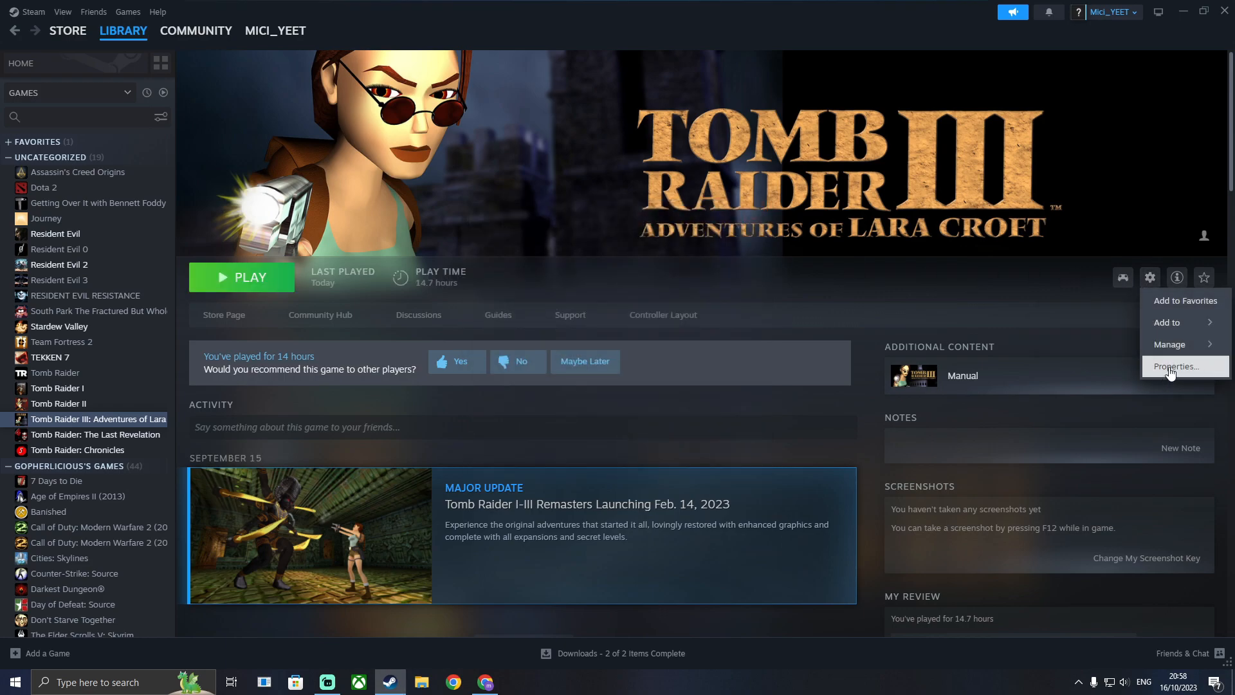
{"action": "left_click", "coordinate": [1177, 366]}
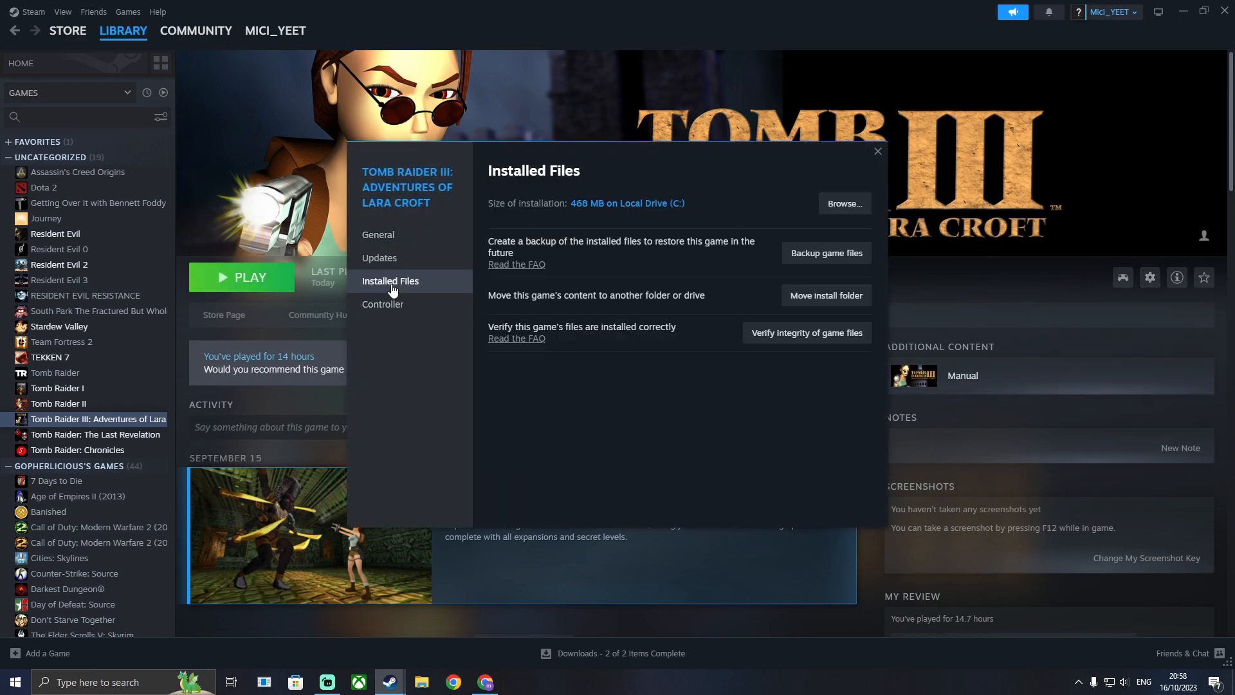
{"action": "left_click", "coordinate": [377, 235]}
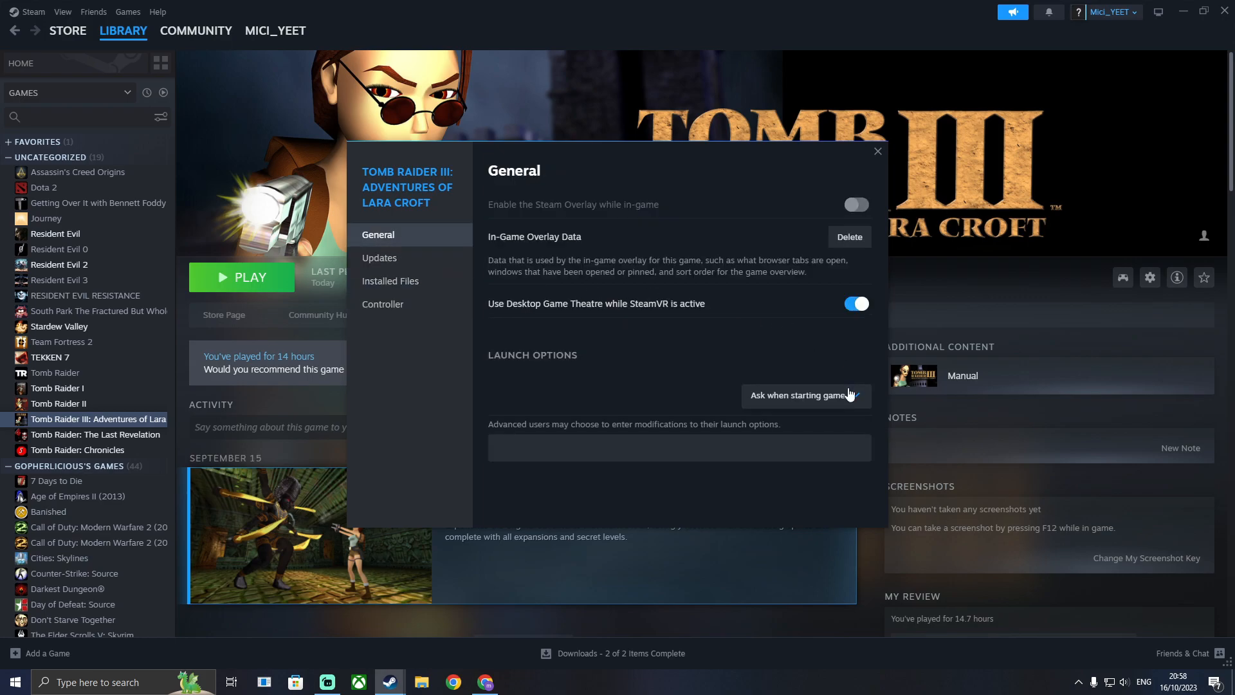
{"action": "left_click", "coordinate": [803, 394]}
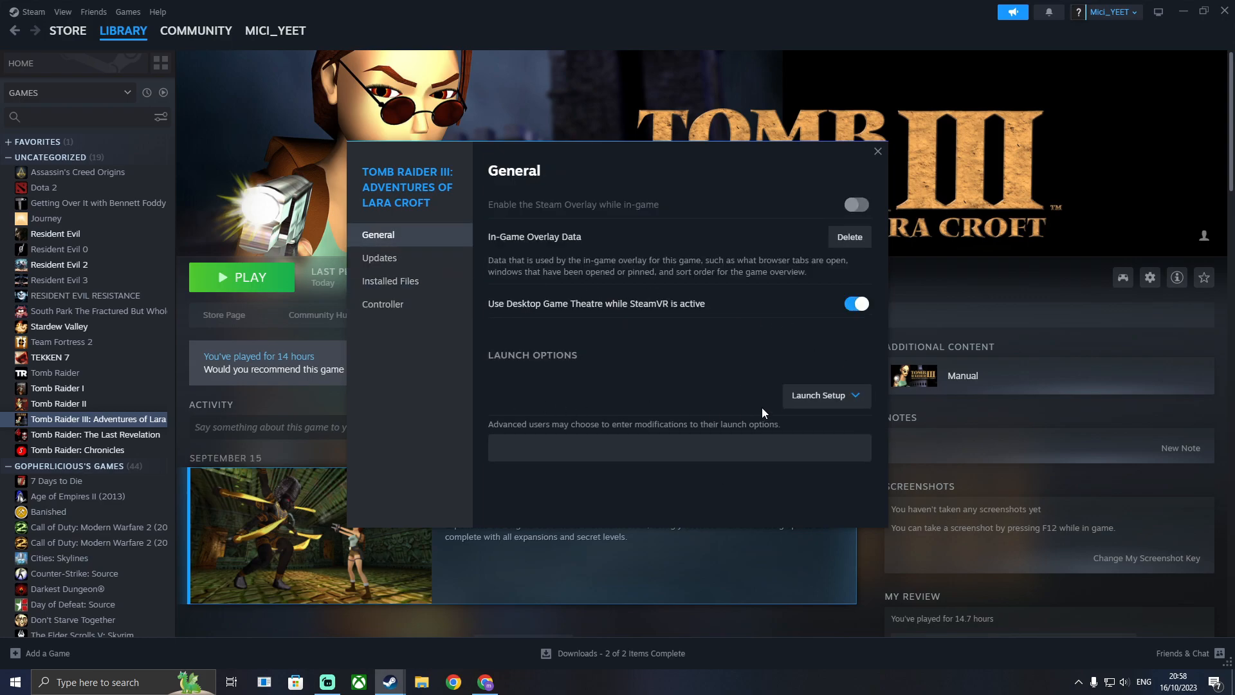
{"action": "left_click", "coordinate": [876, 151]}
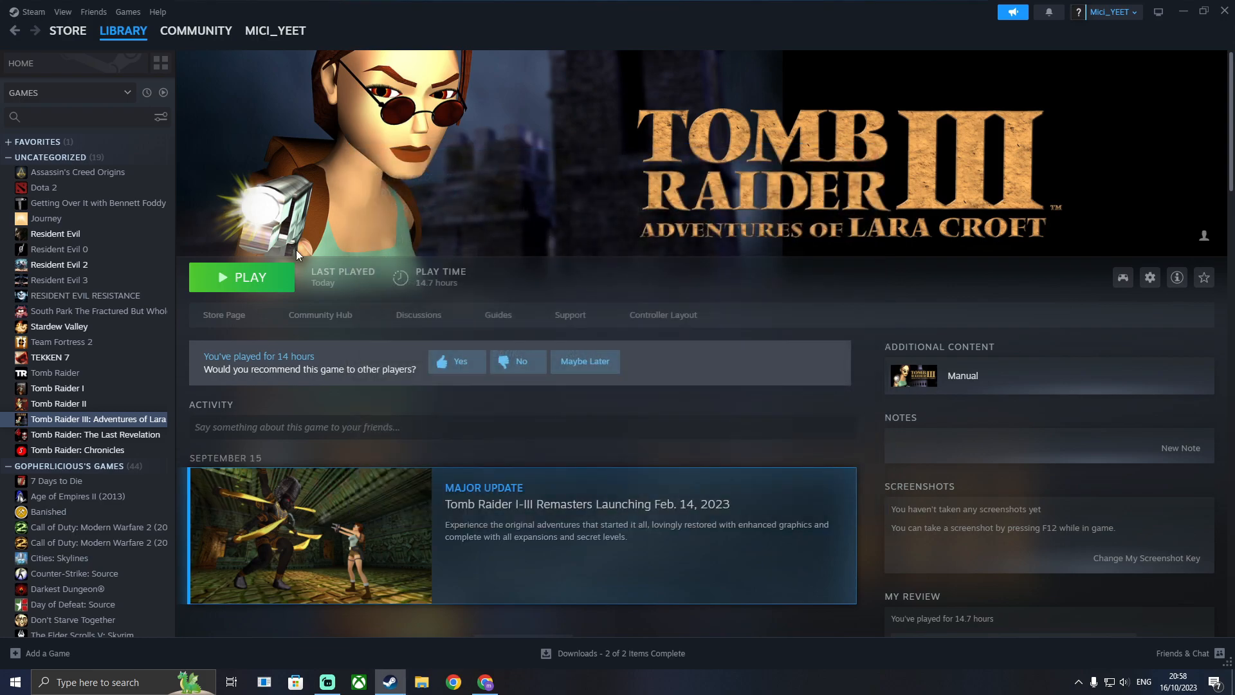
Launch Tomb Raider III Setup and confirm 1920x1080 True Colour (32 Bit) resolution
{"action": "left_click", "coordinate": [241, 277]}
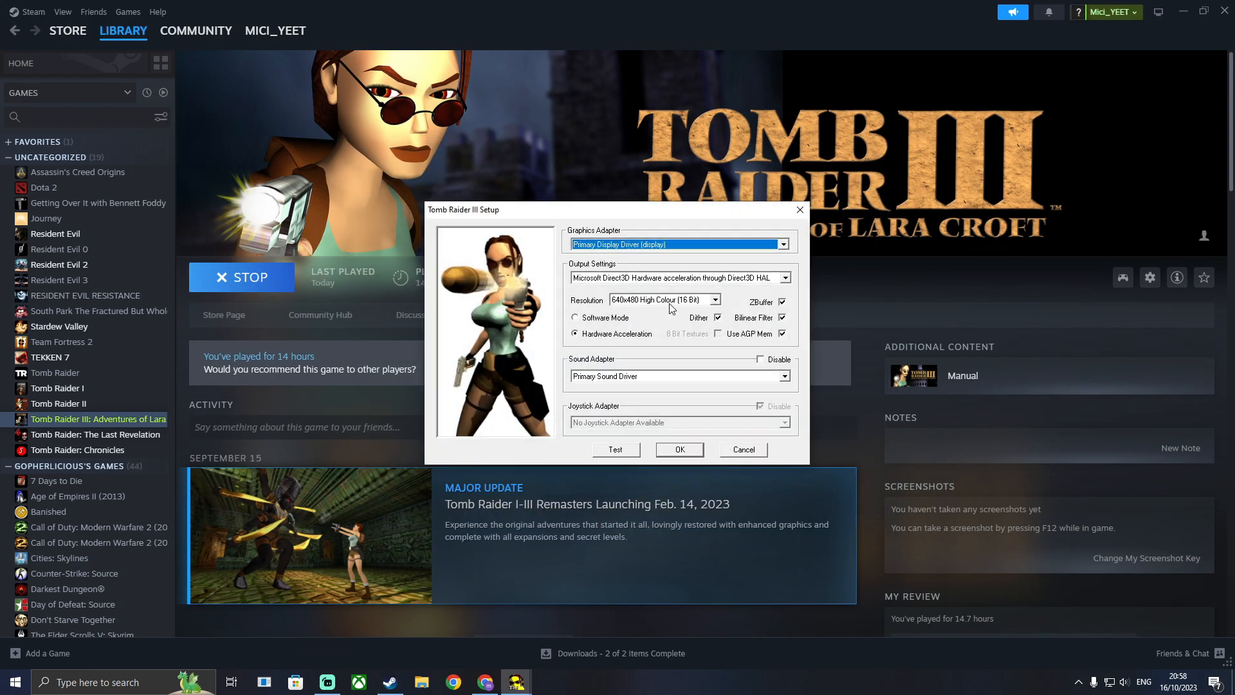
{"action": "left_click", "coordinate": [713, 299]}
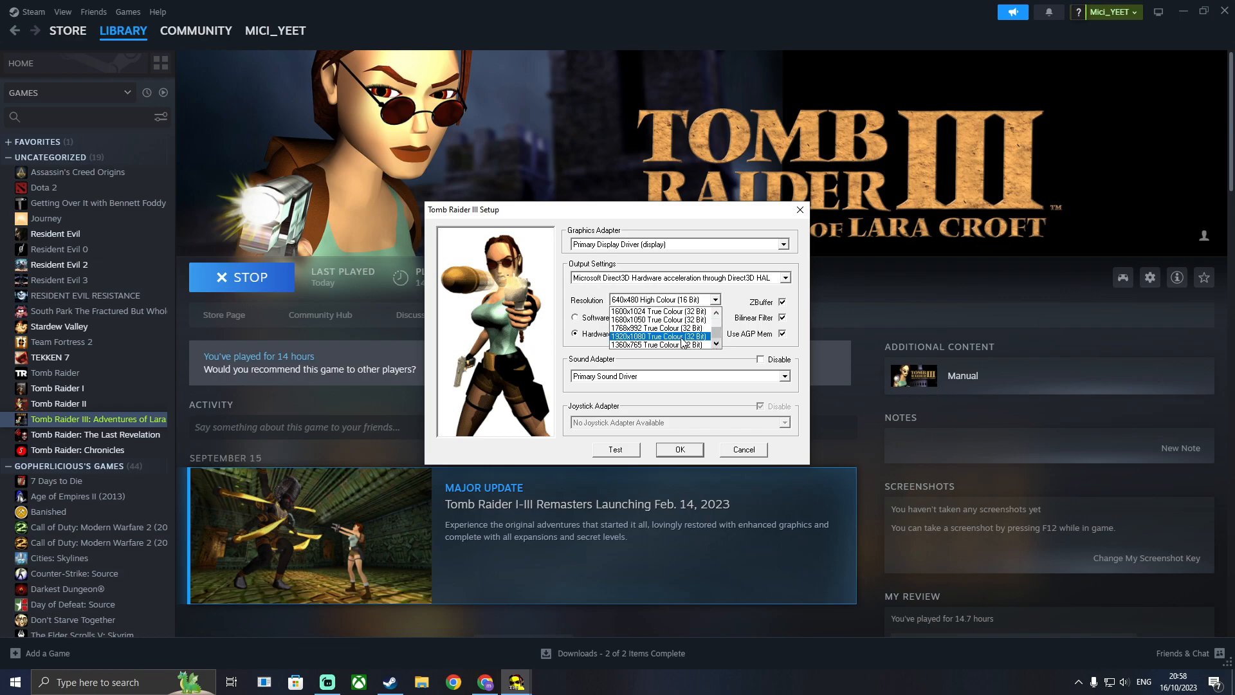
{"action": "left_click", "coordinate": [662, 337]}
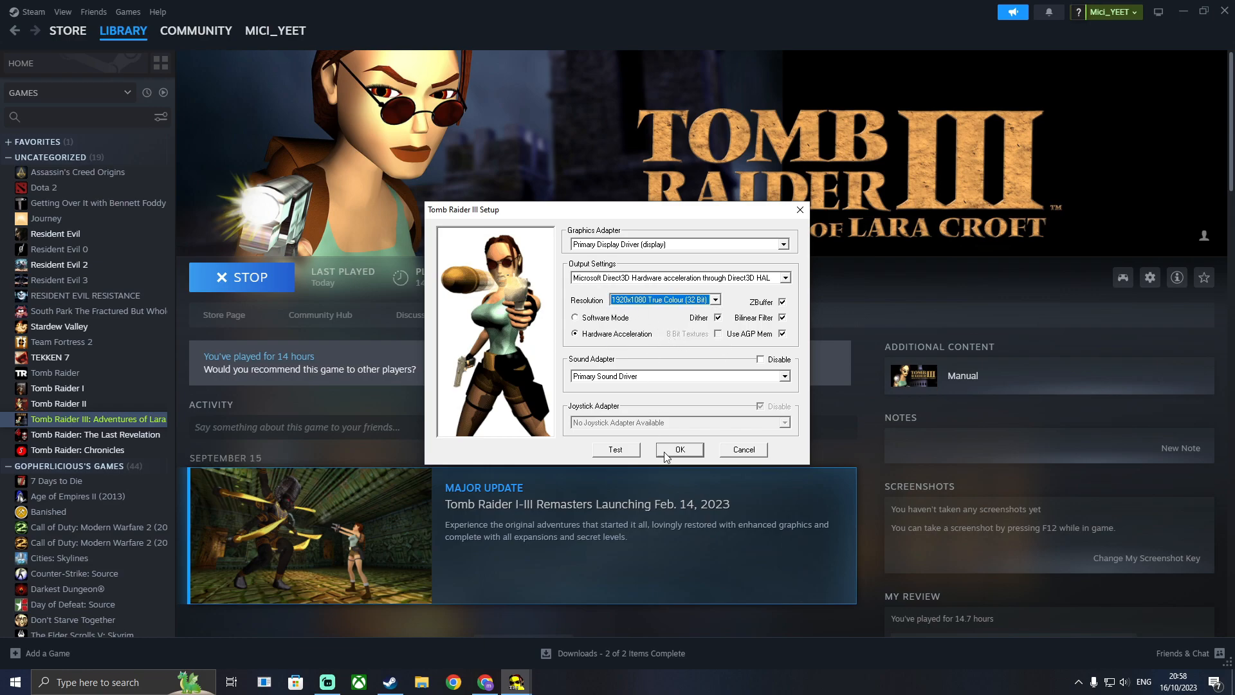
{"action": "left_click", "coordinate": [677, 449]}
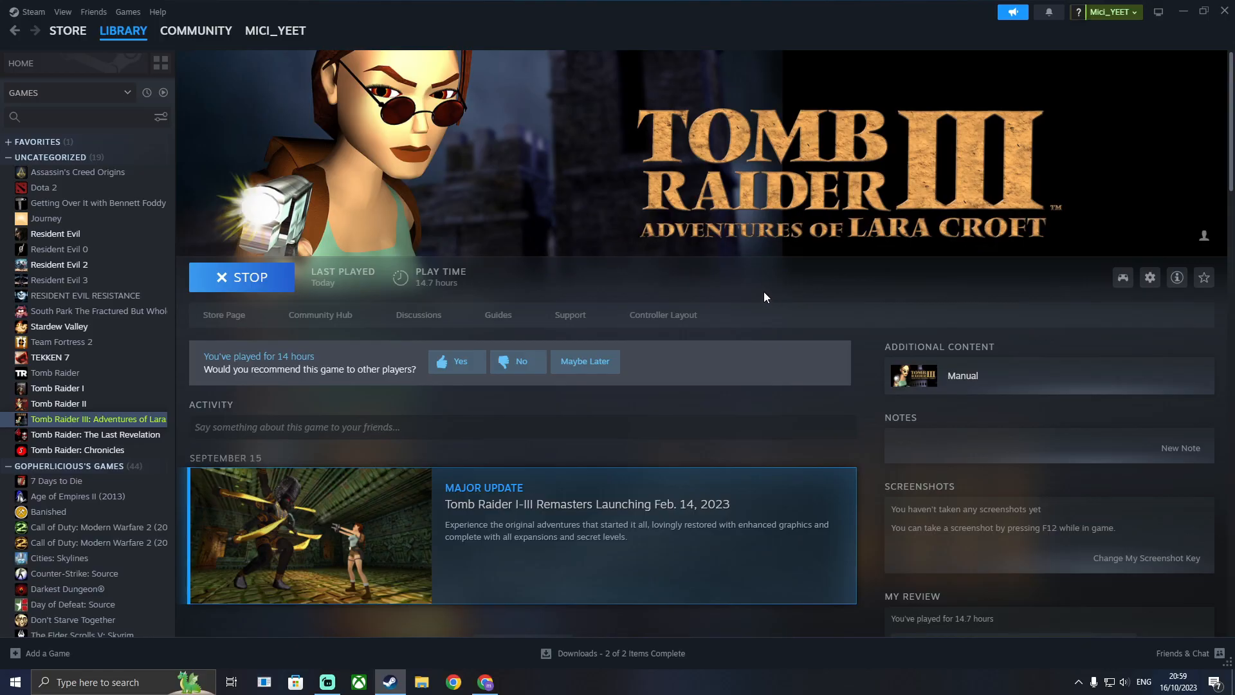
{"action": "left_click", "coordinate": [241, 277]}
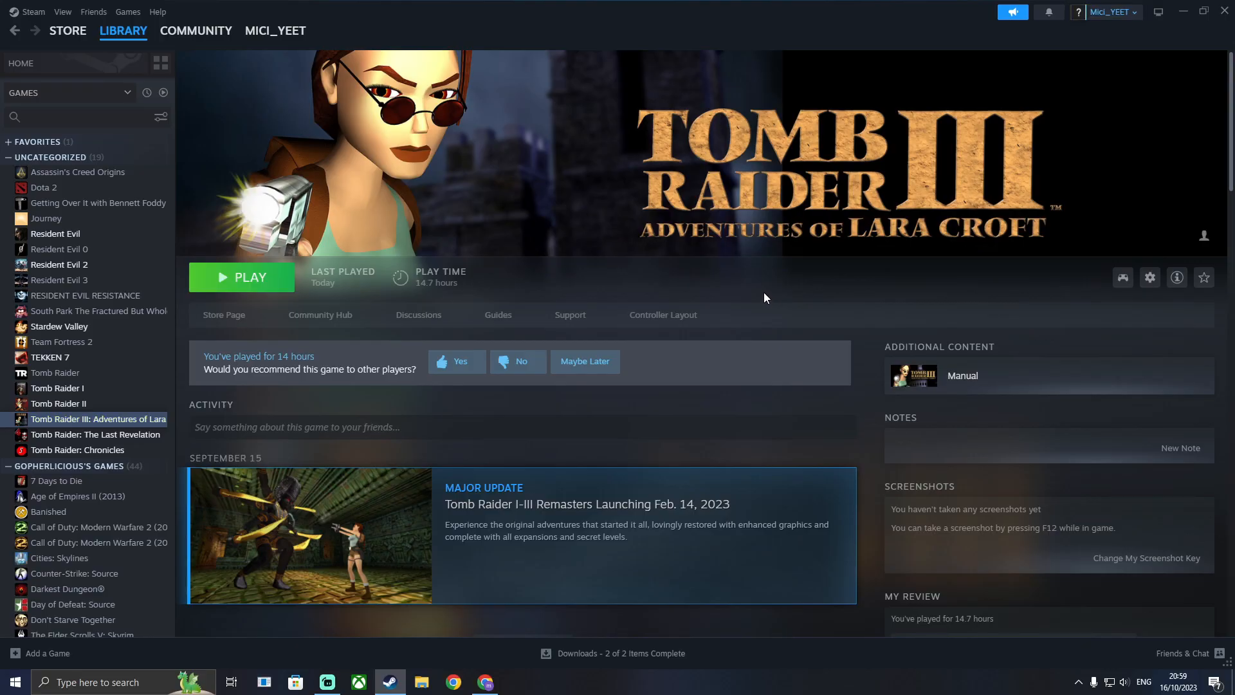